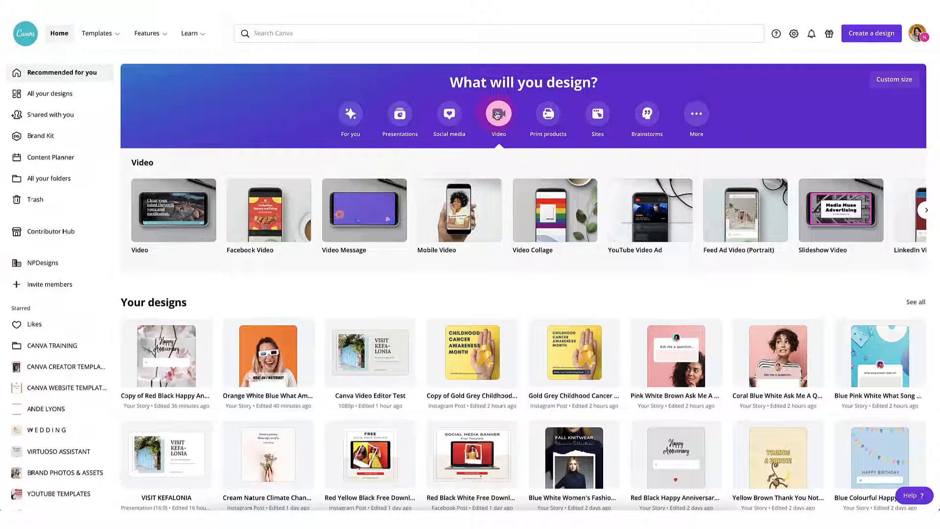
mouse_move(268, 209)
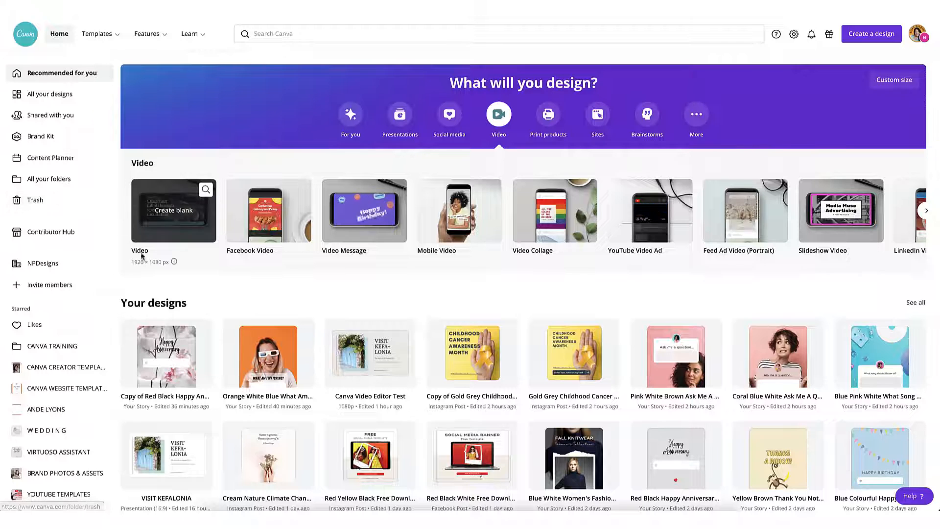
Step: Start a new blank video design from the Canva home page
left_click(173, 209)
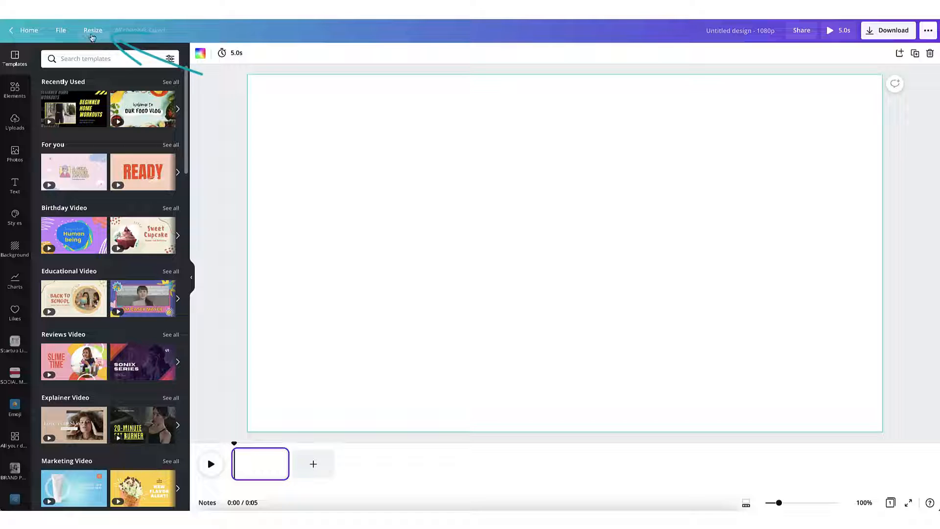
left_click(93, 31)
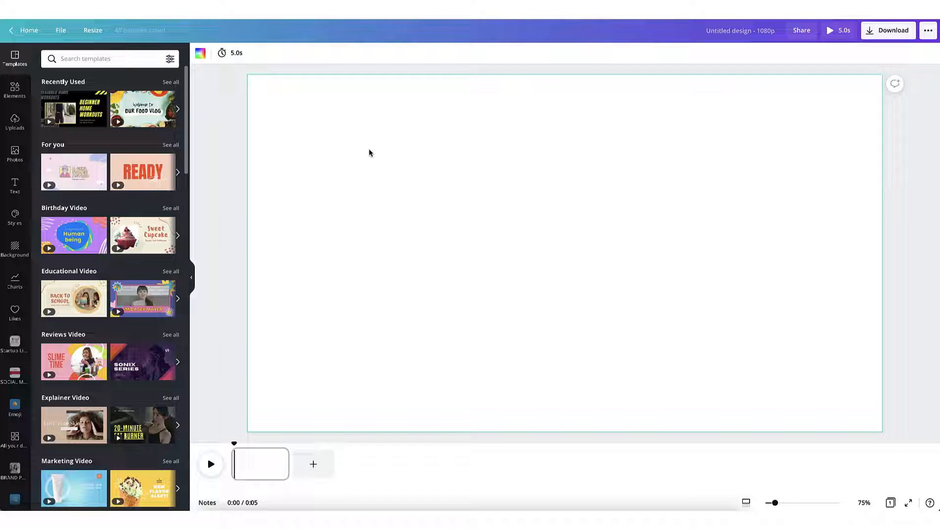
mouse_move(424, 187)
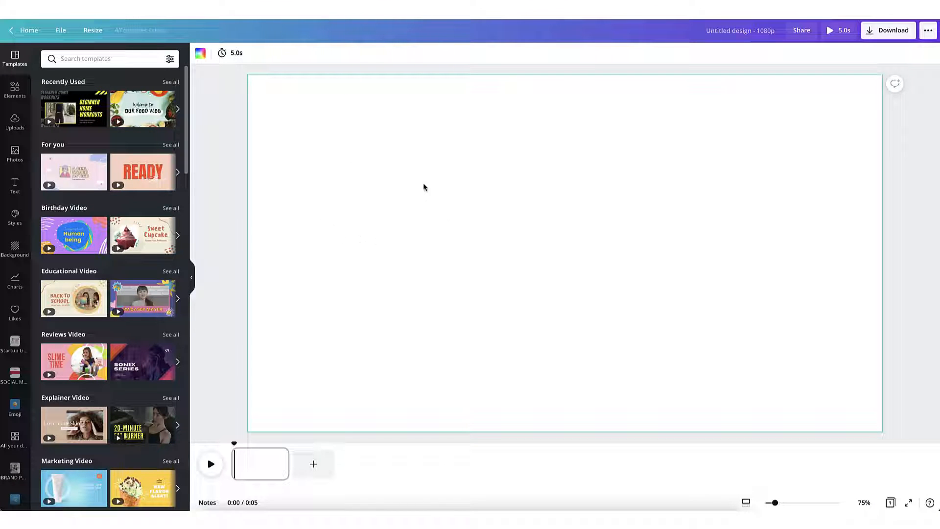
mouse_move(370, 233)
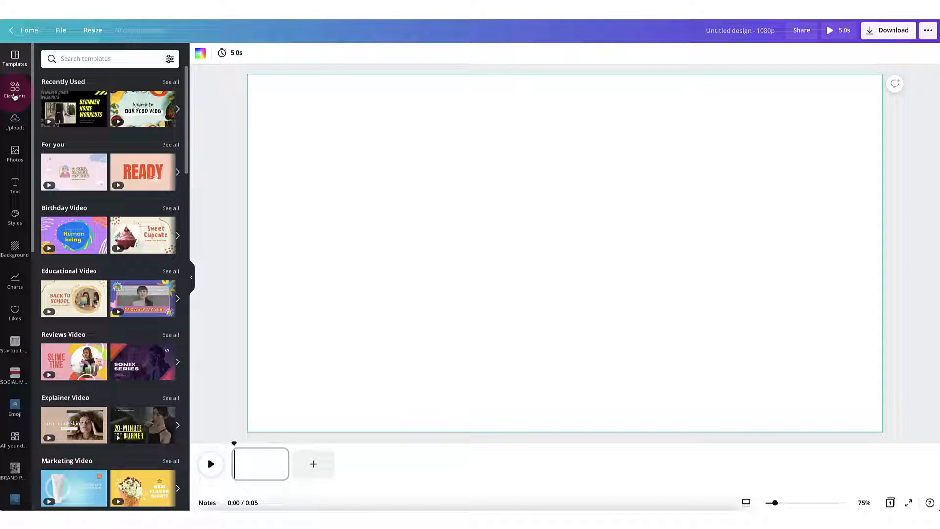
Step: Search the Elements library's Videos section for 'Beach' stock clips
left_click(15, 90)
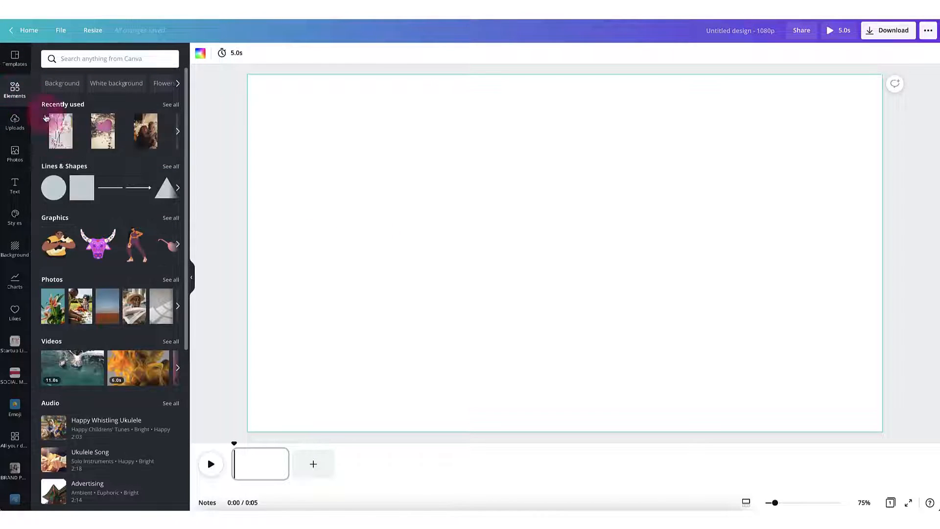
scroll("down", 3)
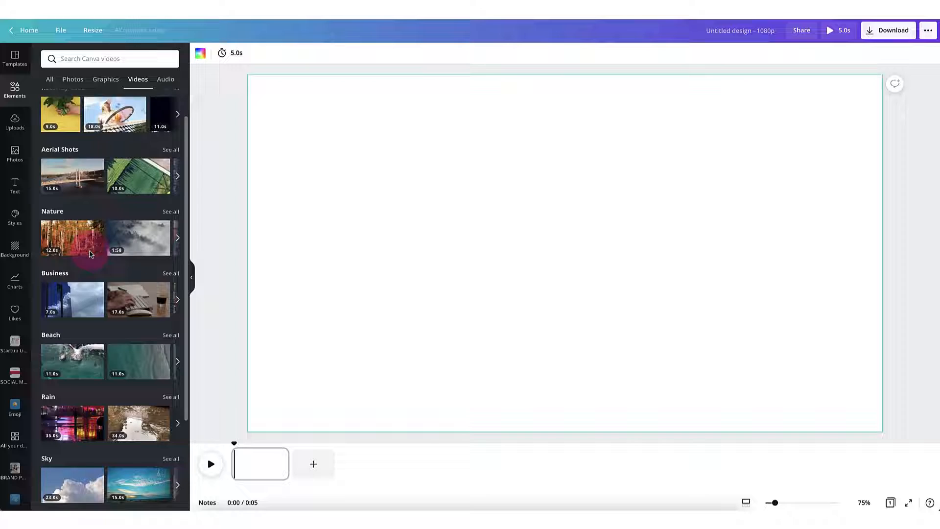
scroll("down", 3)
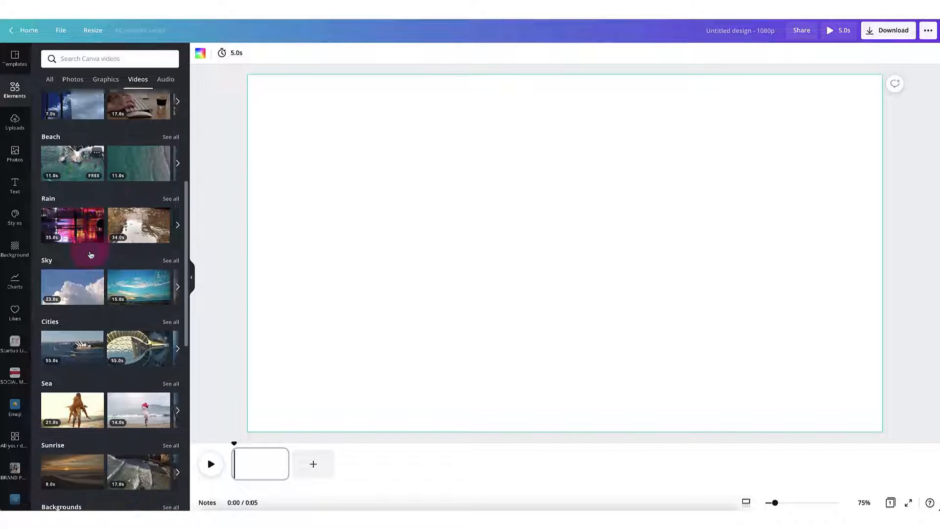
scroll("down", 3)
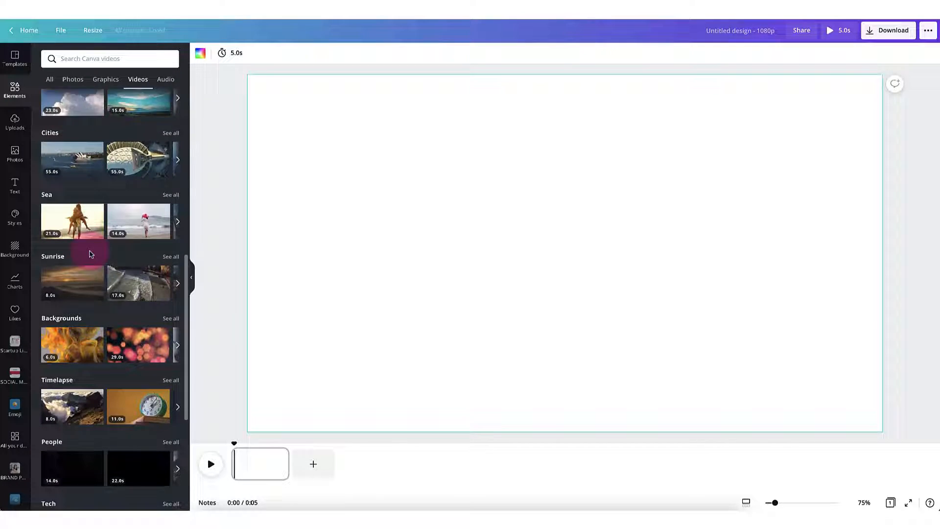
left_click(111, 57)
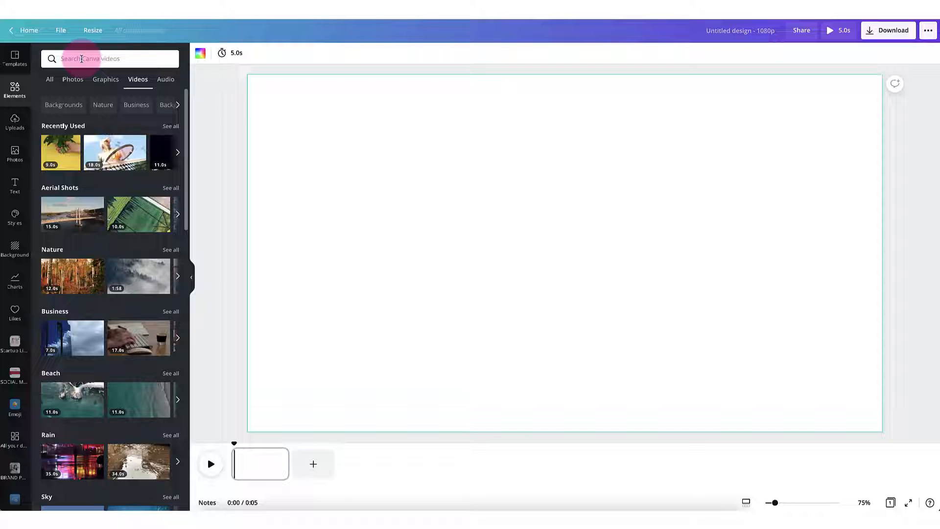
left_click(90, 58)
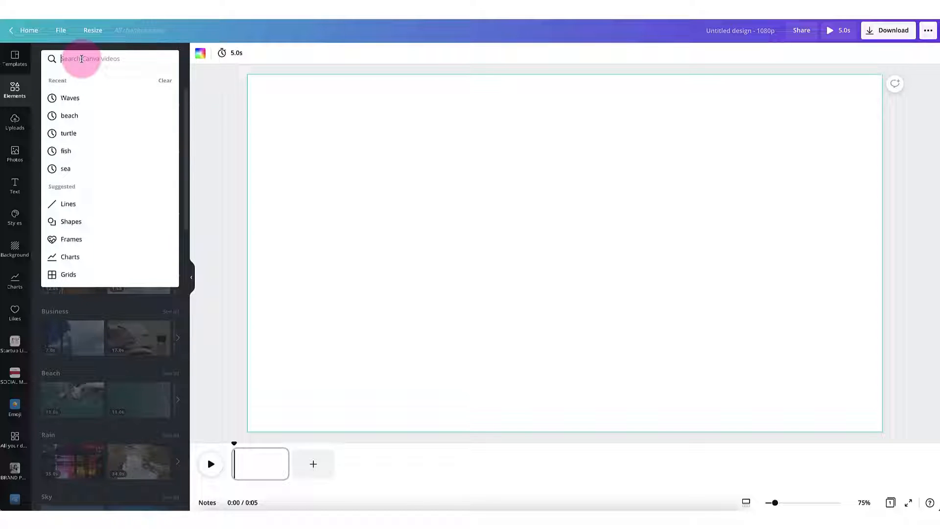
type("Beach")
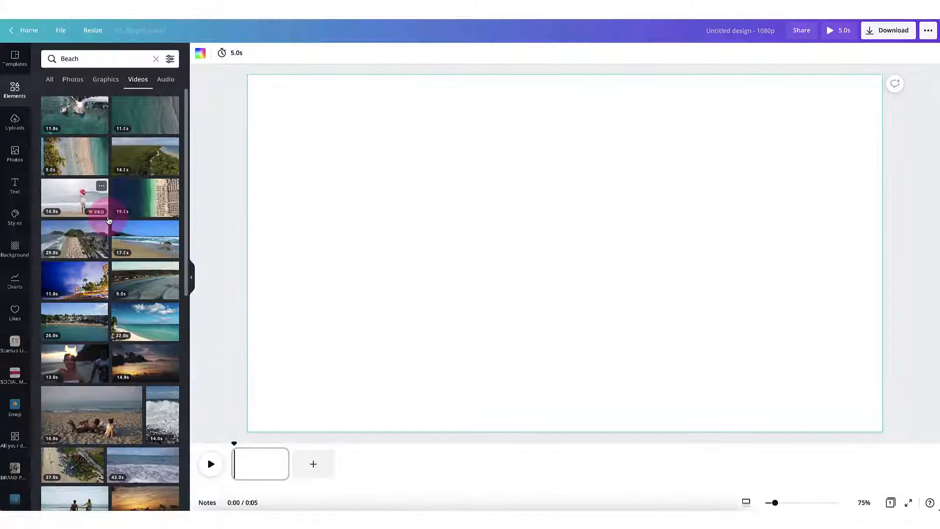
scroll("down", 3)
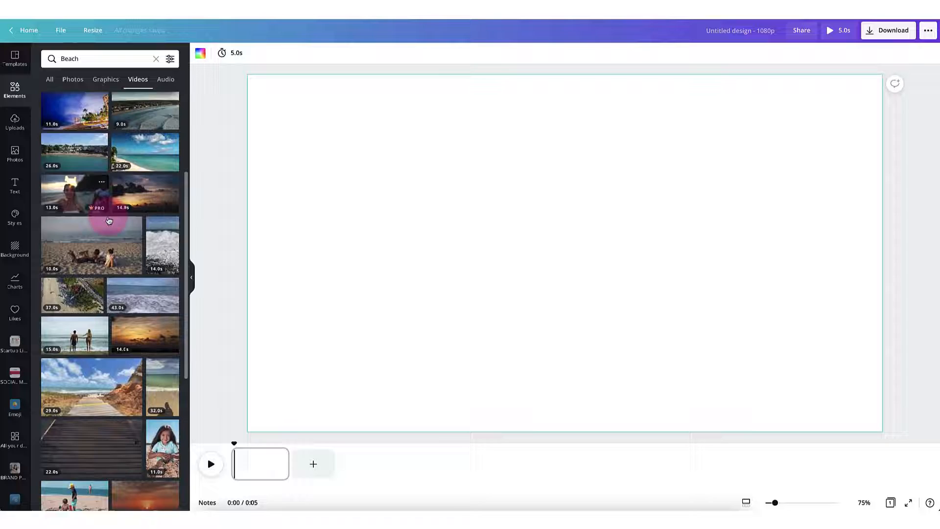
scroll("down", 3)
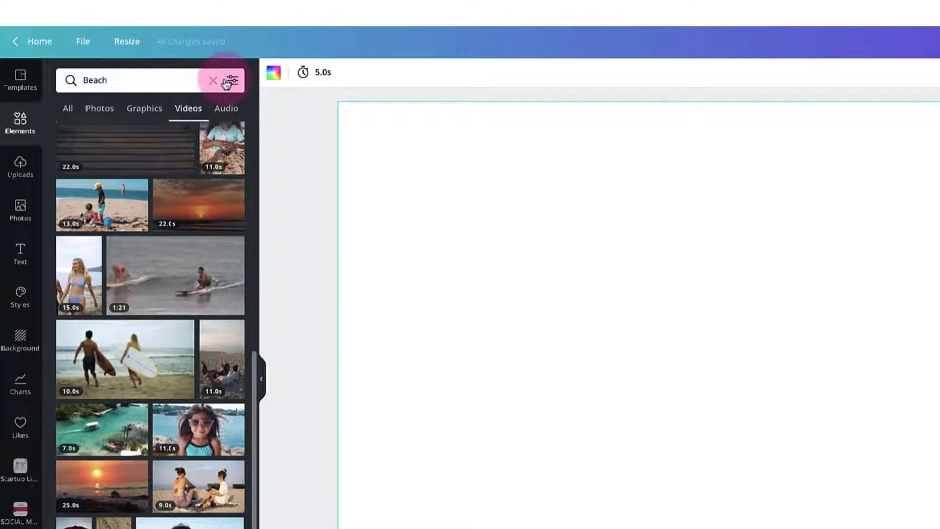
Step: Filter the Beach results to free videos only, then clear all filters again
left_click(232, 80)
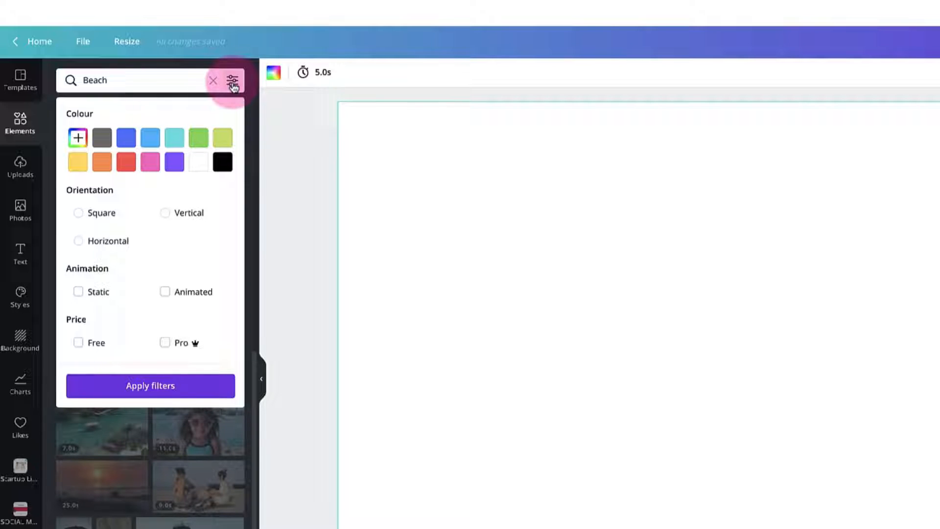
mouse_move(167, 233)
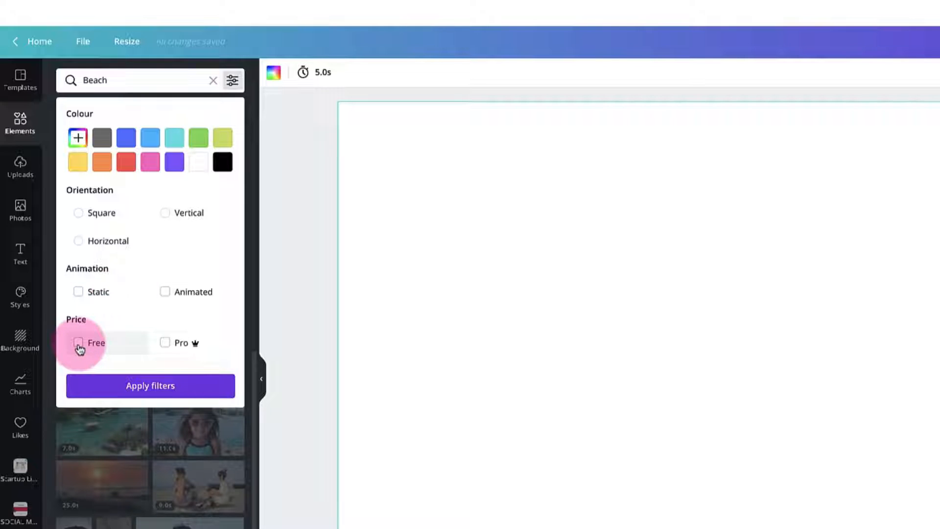
left_click(78, 343)
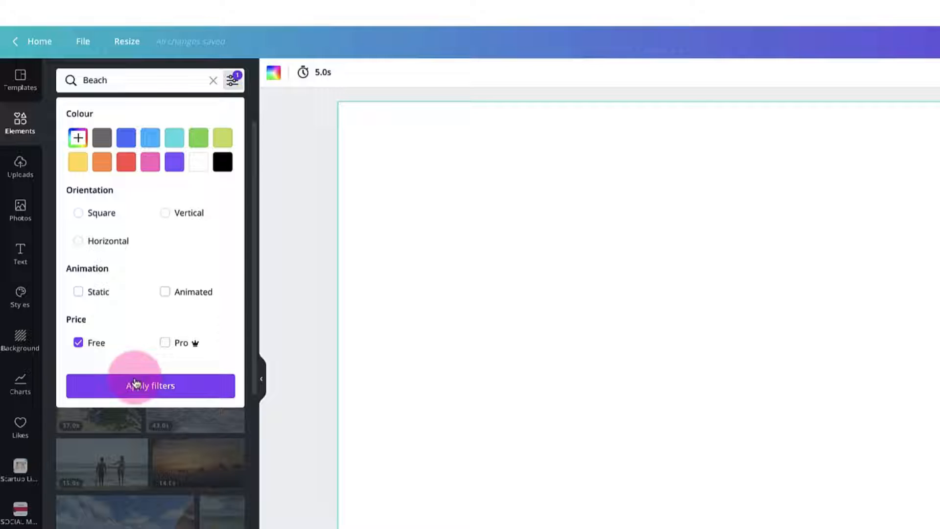
left_click(150, 386)
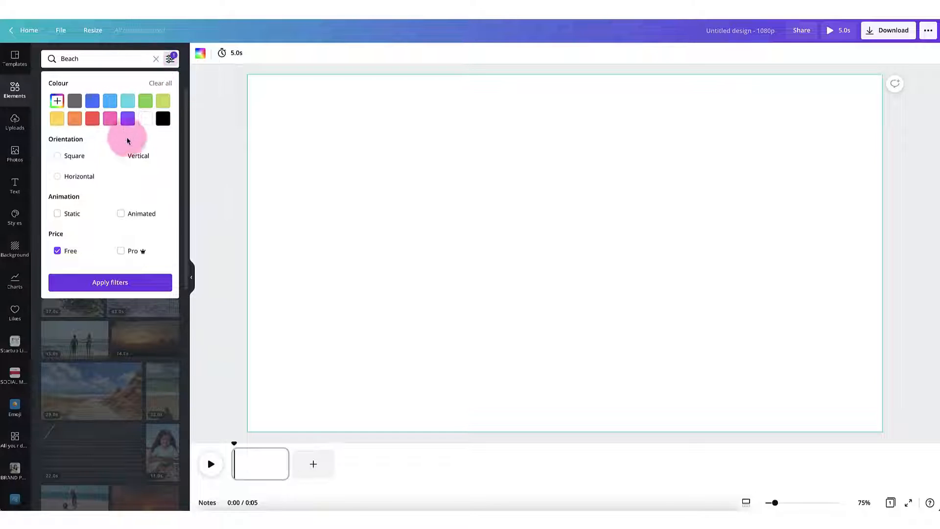
left_click(120, 156)
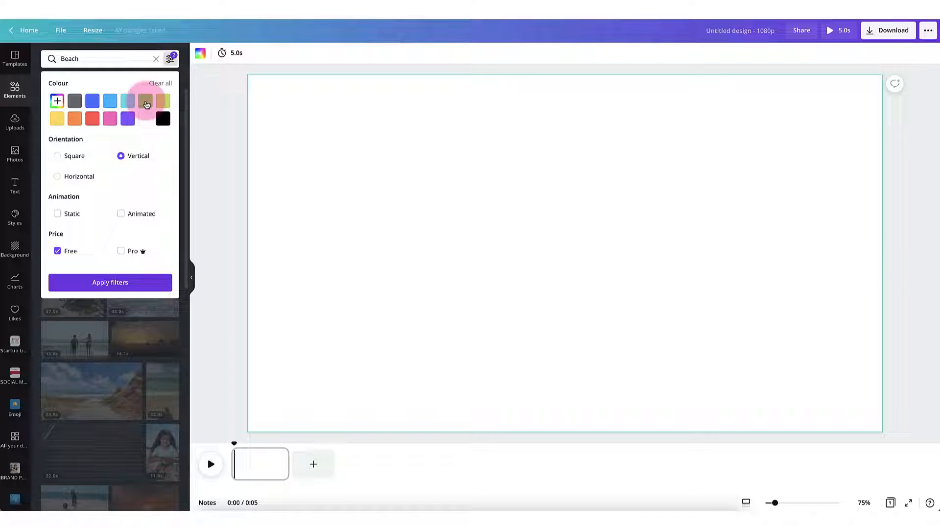
left_click(160, 82)
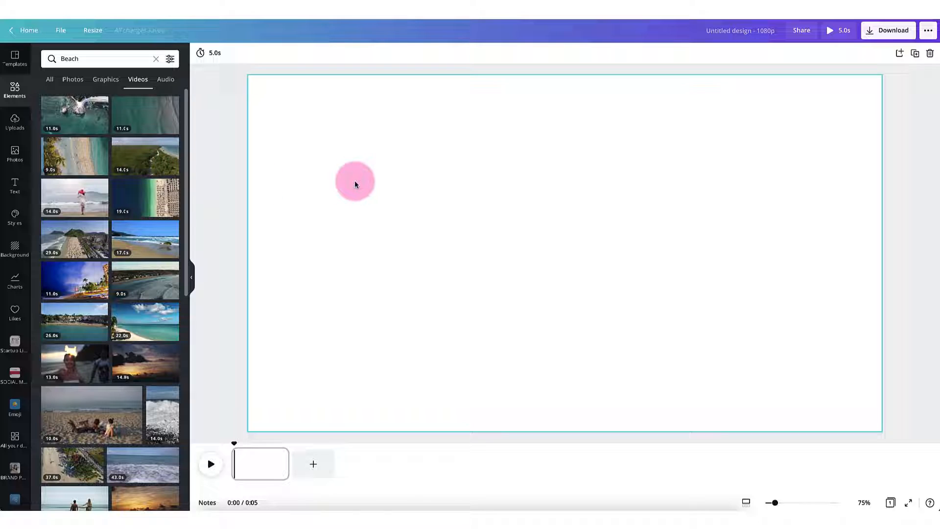
Step: Switch to Uploads and list the account's own uploaded videos
left_click(145, 157)
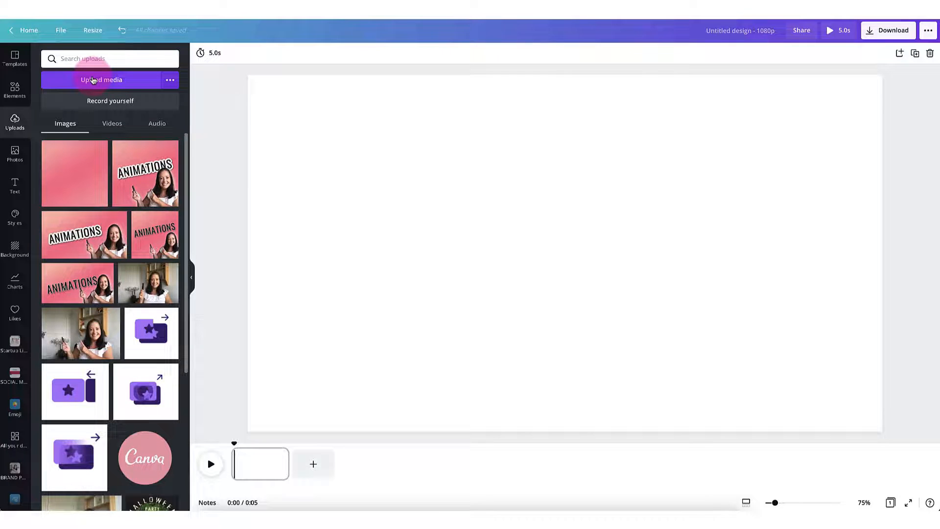
left_click(101, 79)
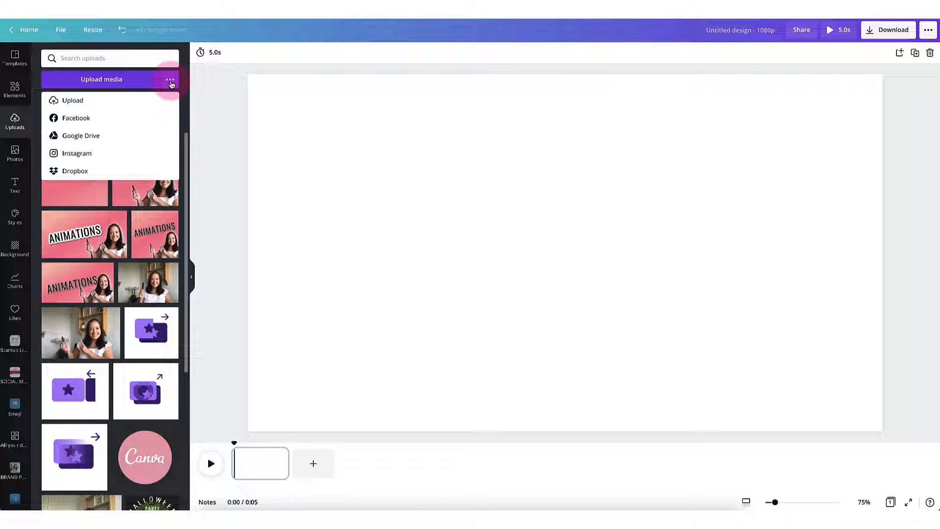
mouse_move(114, 138)
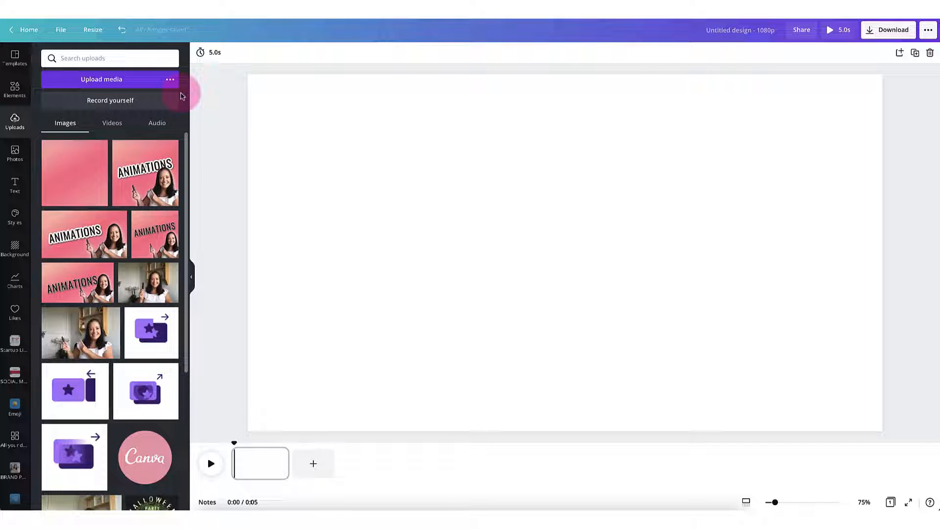
left_click(111, 123)
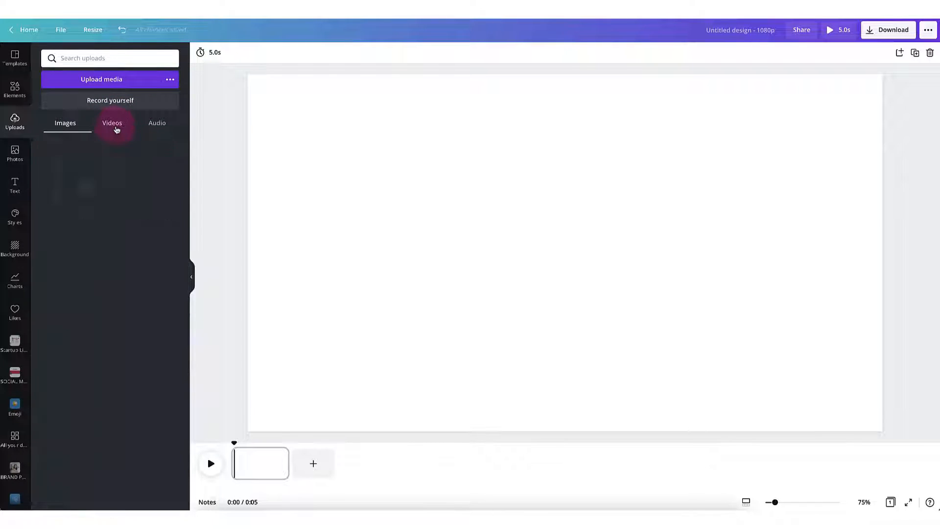
left_click(112, 122)
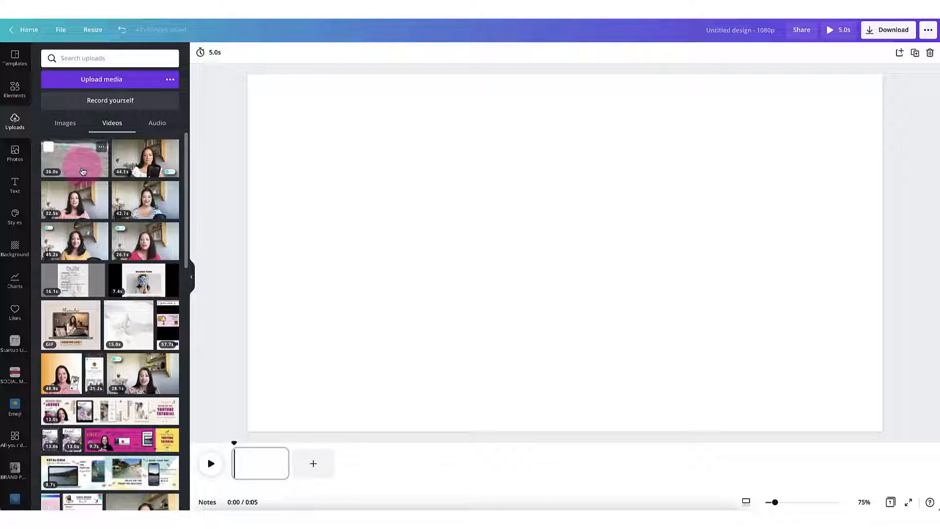
Step: Add the uploaded pebble-beach video and set it as the full-page background
left_click(74, 158)
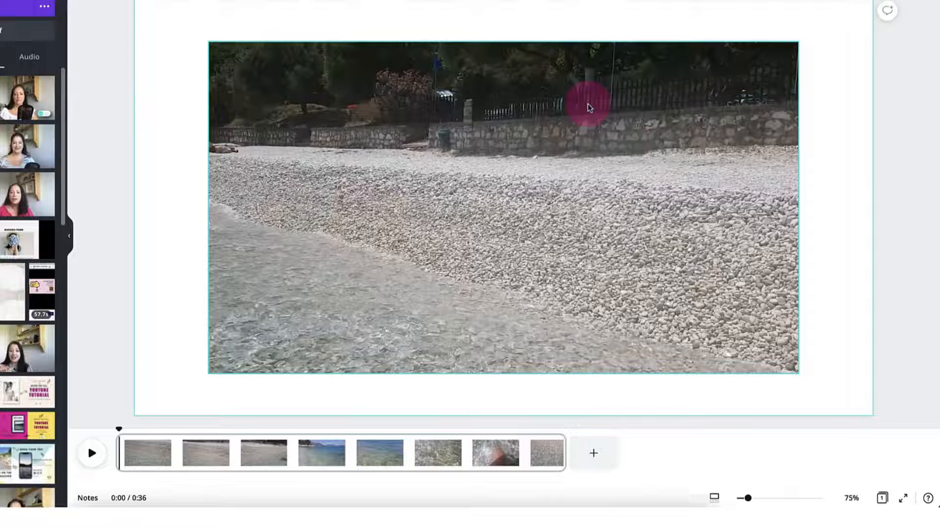
right_click(587, 107)
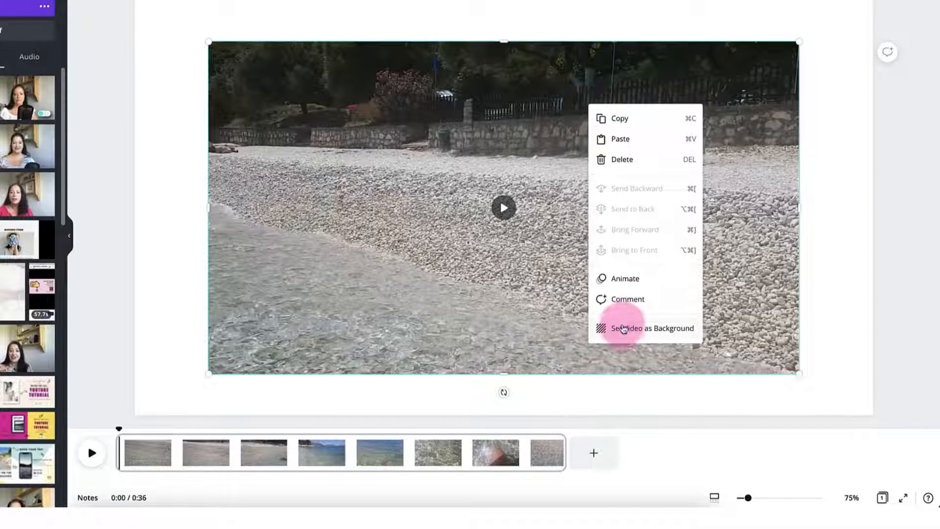
left_click(652, 328)
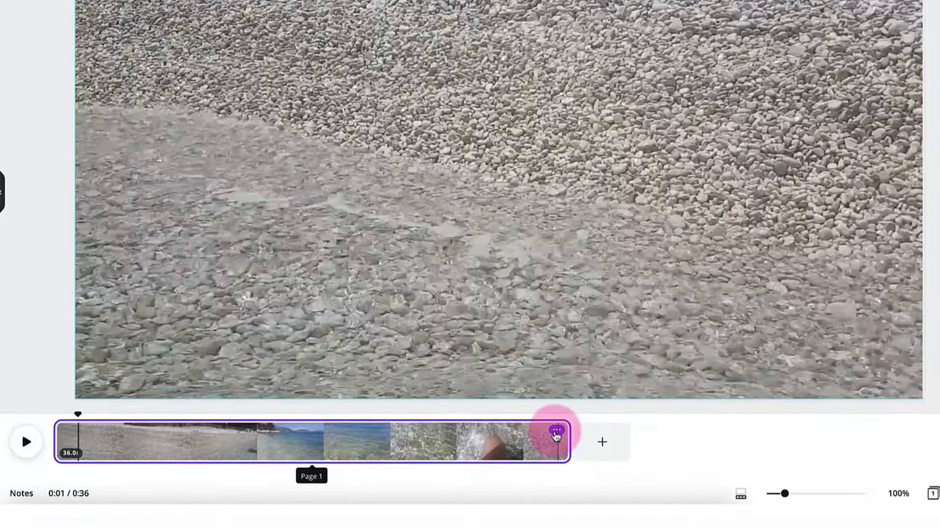
Step: Add two blank pages after the beach clip and bring up the transition choices
left_click(554, 431)
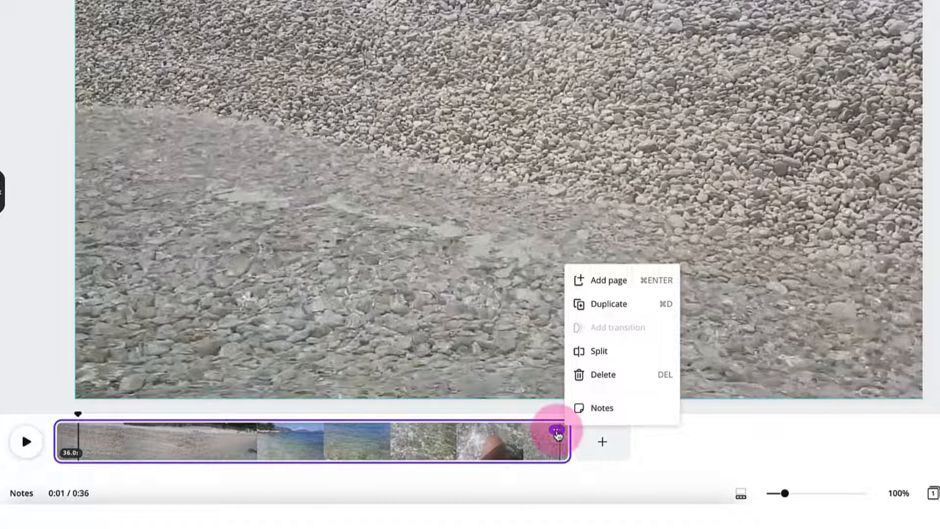
mouse_move(584, 316)
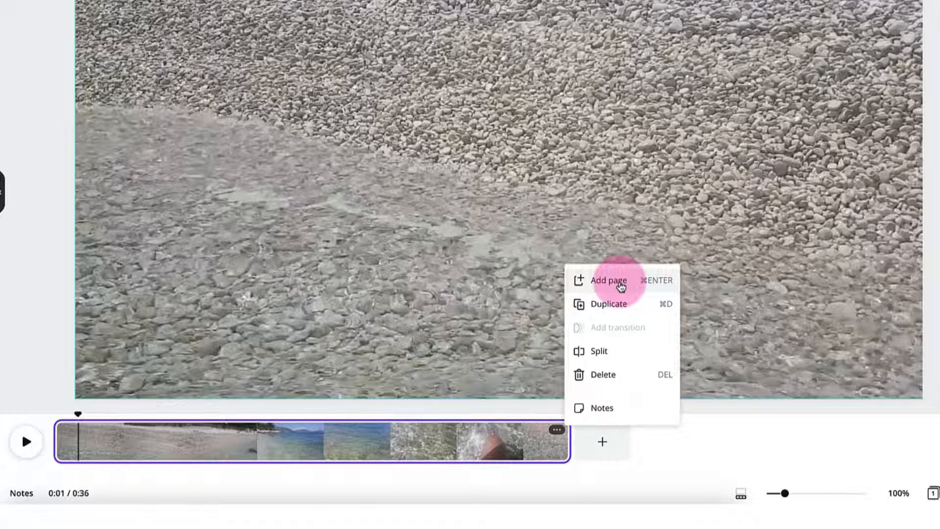
left_click(607, 280)
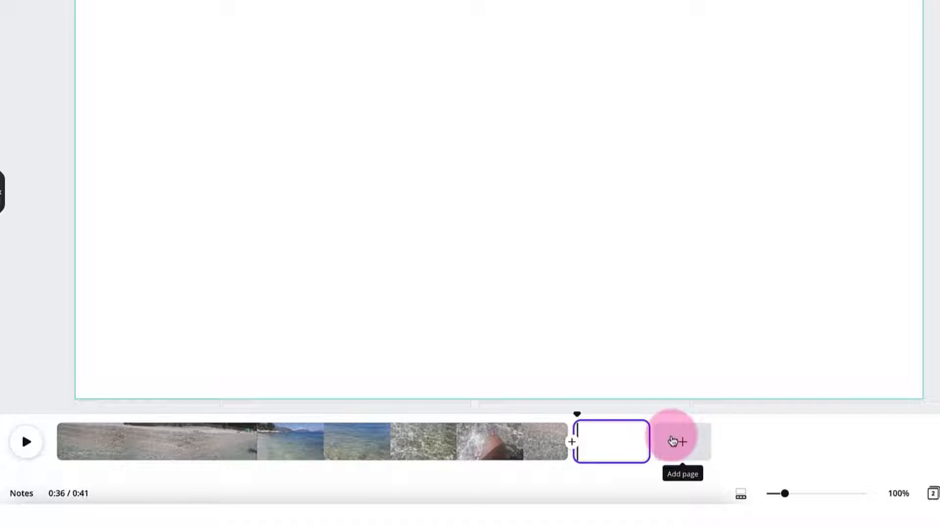
left_click(682, 441)
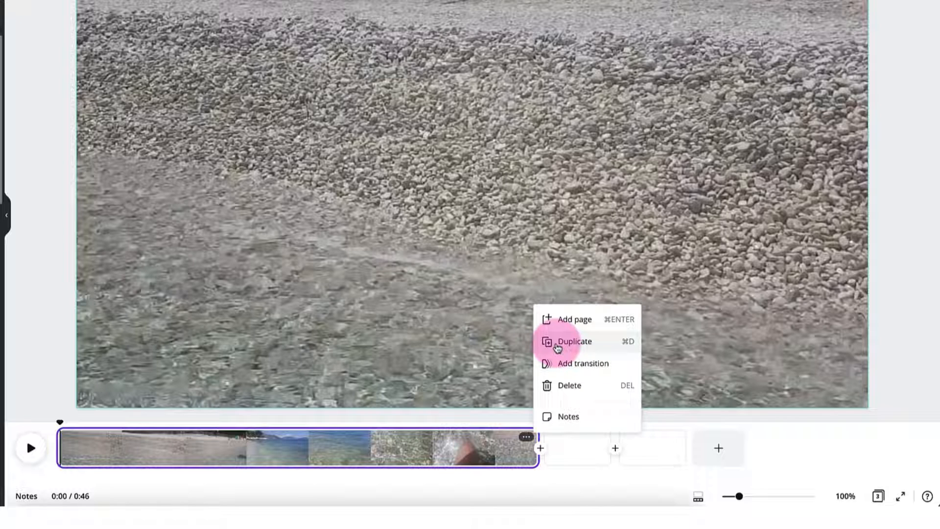
mouse_move(558, 369)
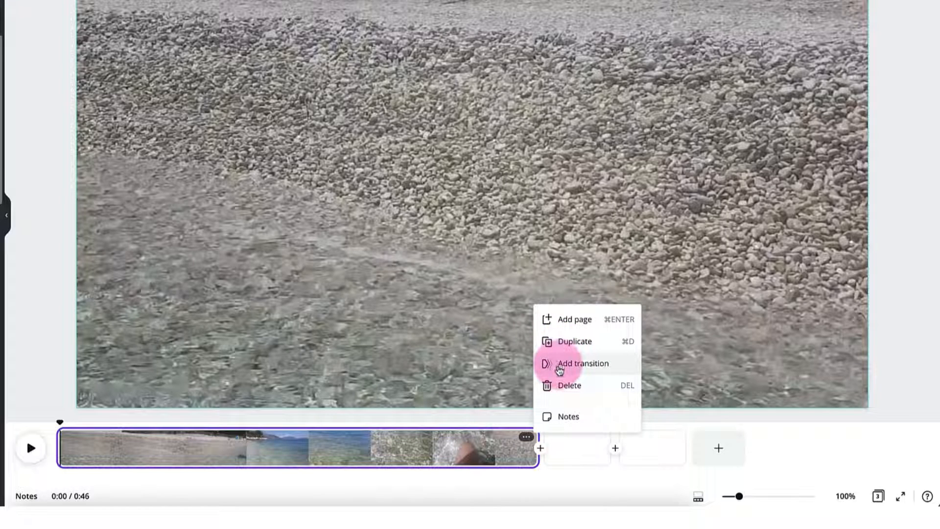
mouse_move(574, 424)
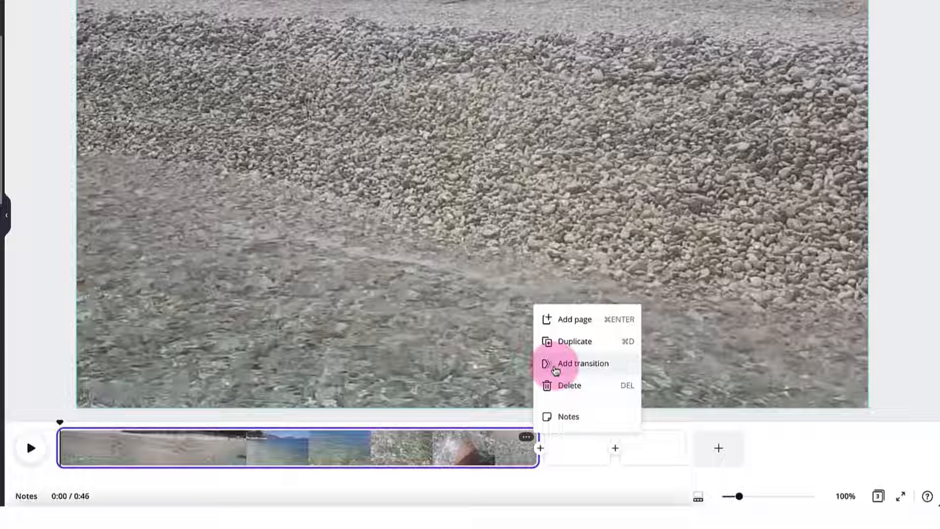
left_click(582, 363)
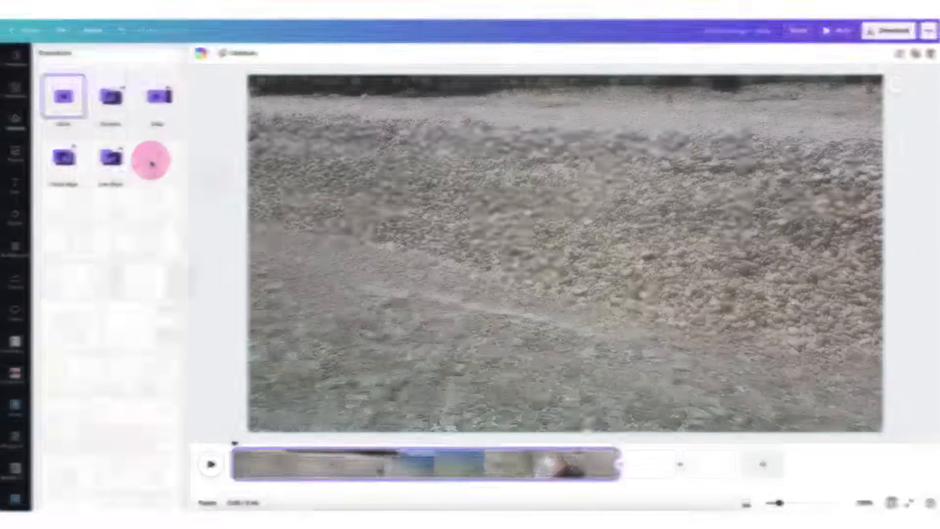
Step: Set the lake video as its page background and join it to the beach clip with a 2.5-second dissolve
left_click(15, 124)
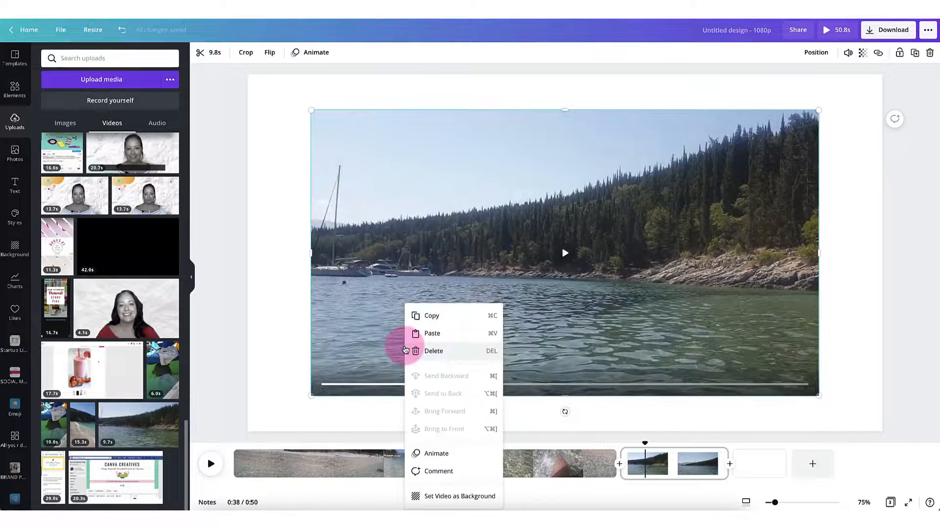
left_click(459, 495)
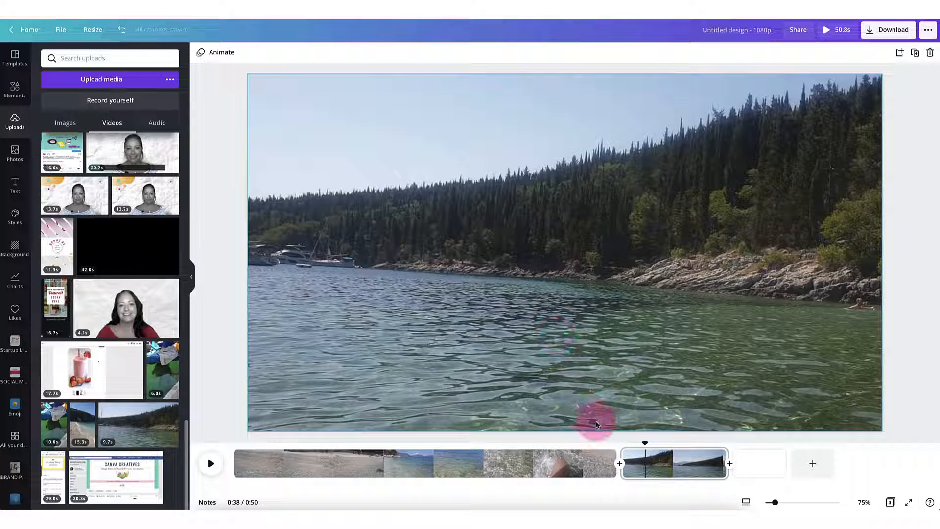
right_click(608, 457)
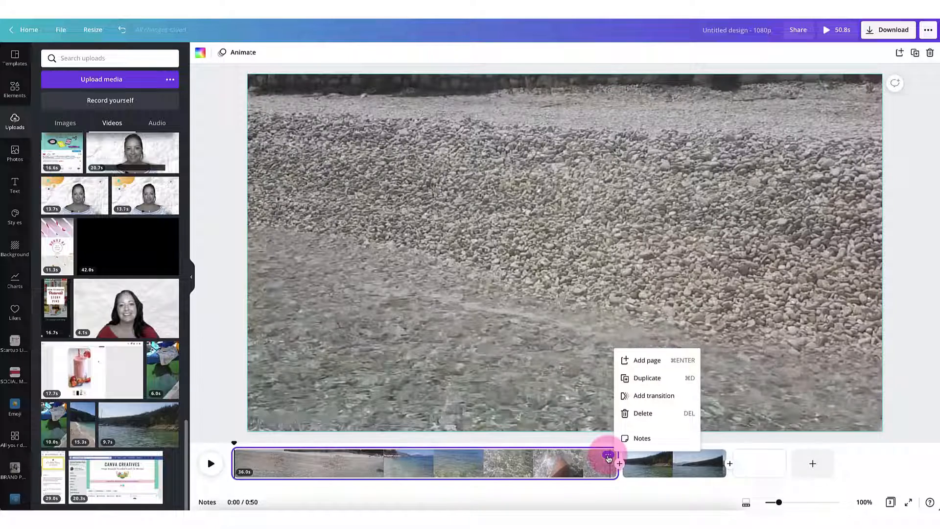
left_click(653, 395)
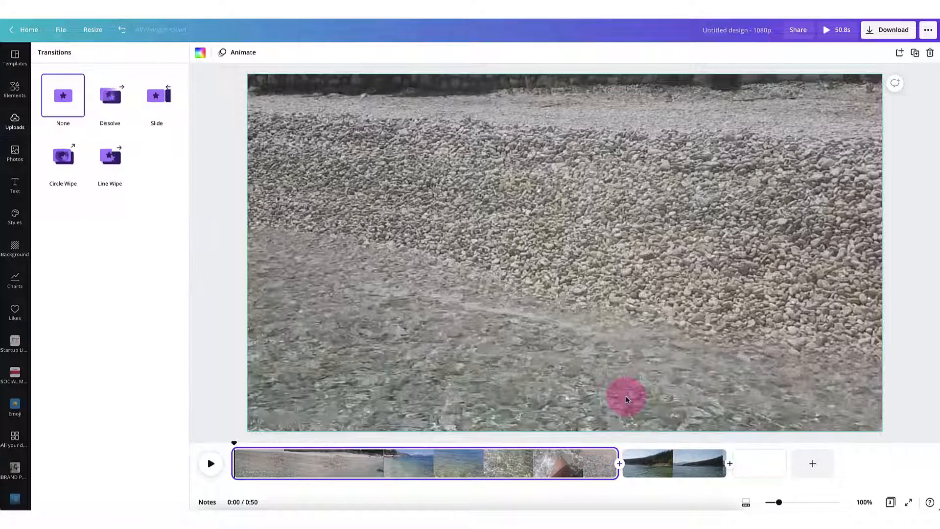
left_click(109, 95)
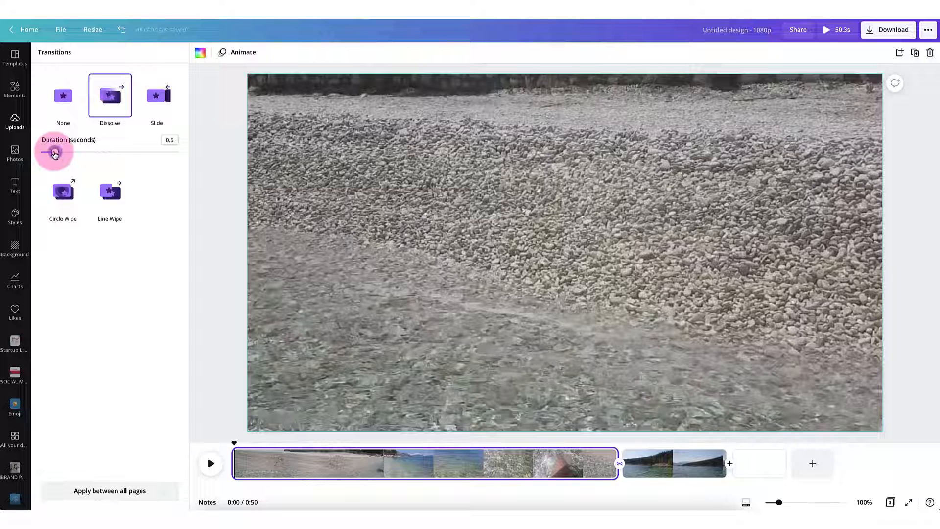
left_click_drag(55, 151, 110, 152)
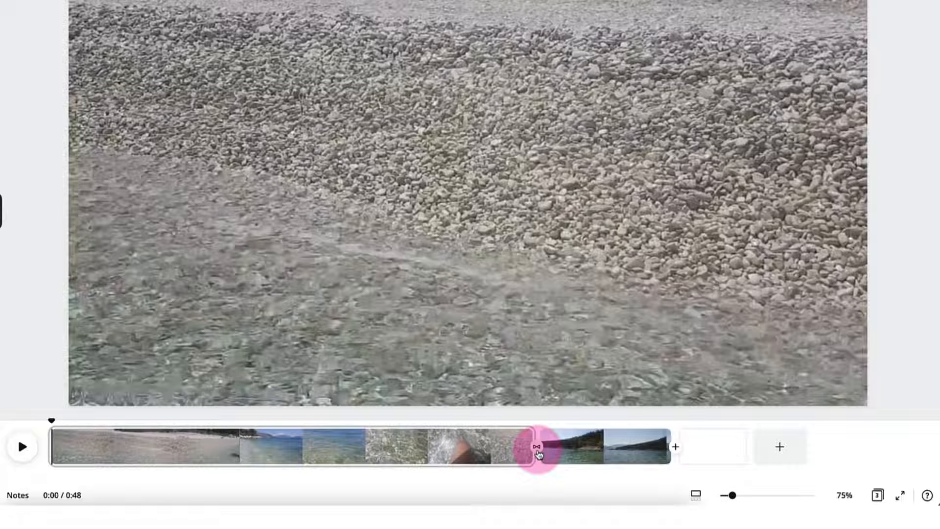
mouse_move(538, 448)
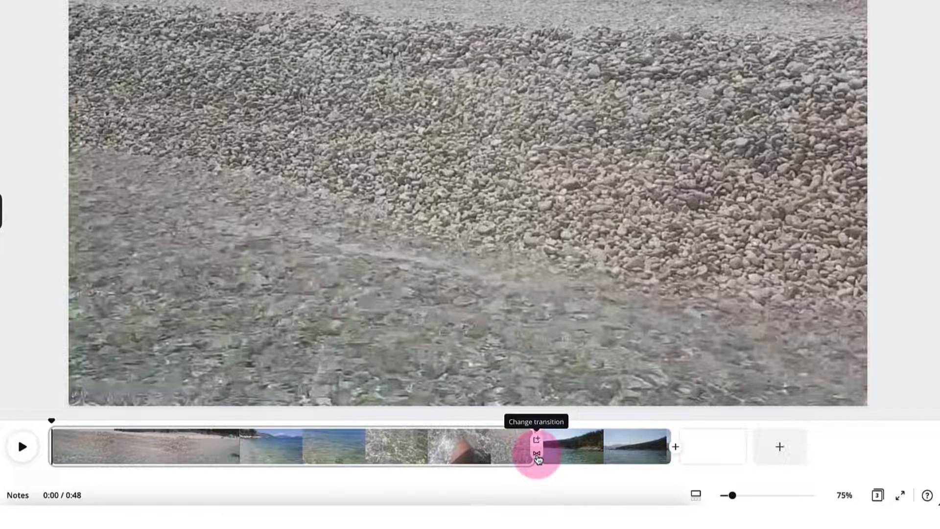
Step: Play the video from just before the transition to preview the dissolve into the lake clip
left_click(536, 450)
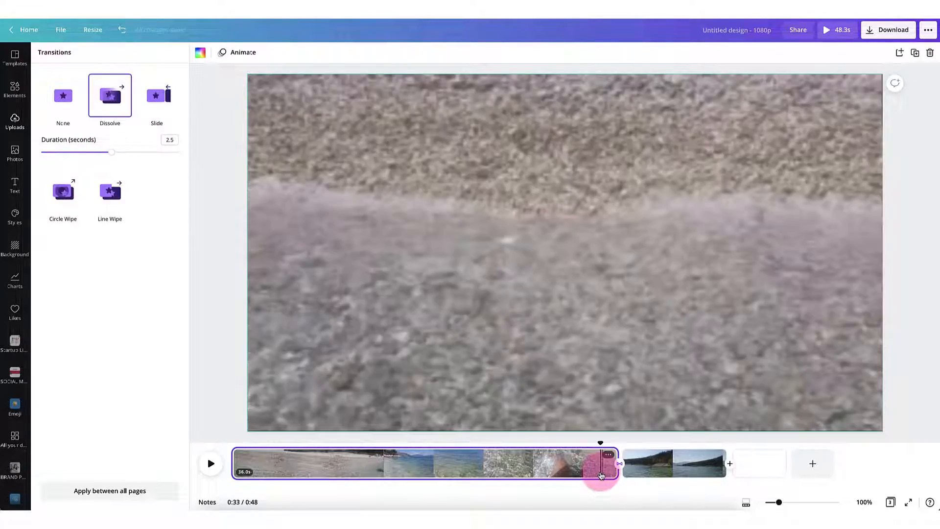
left_click(210, 463)
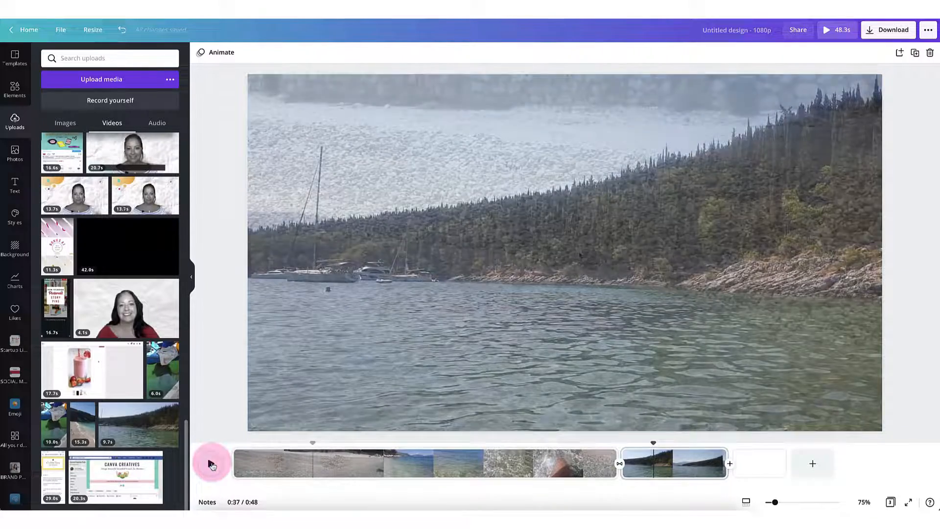
left_click(212, 463)
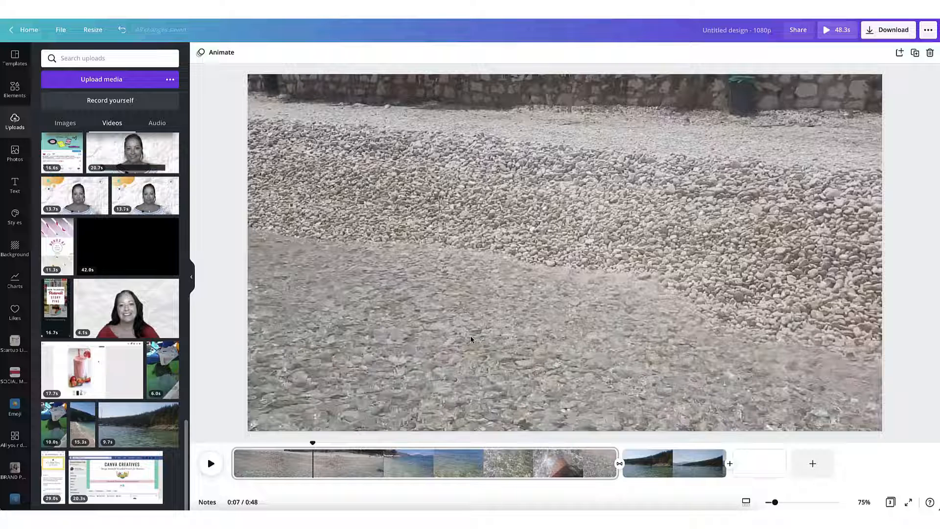
mouse_move(425, 435)
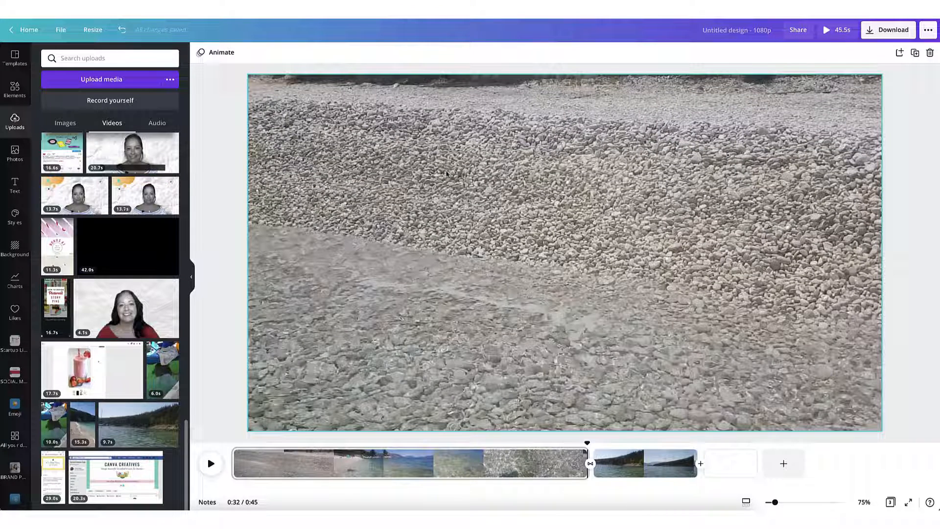
Step: Trim the end of the beach clip to about 33.6 seconds and confirm
left_click(493, 185)
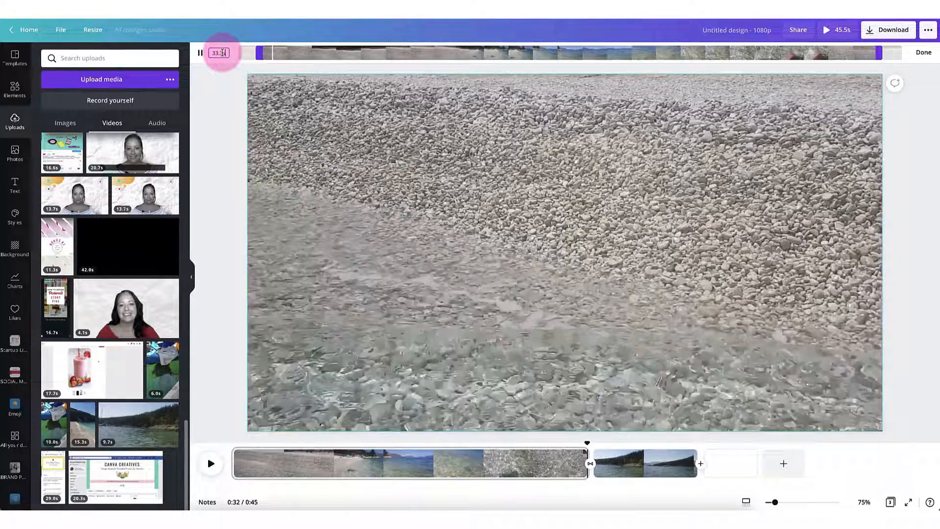
left_click(199, 53)
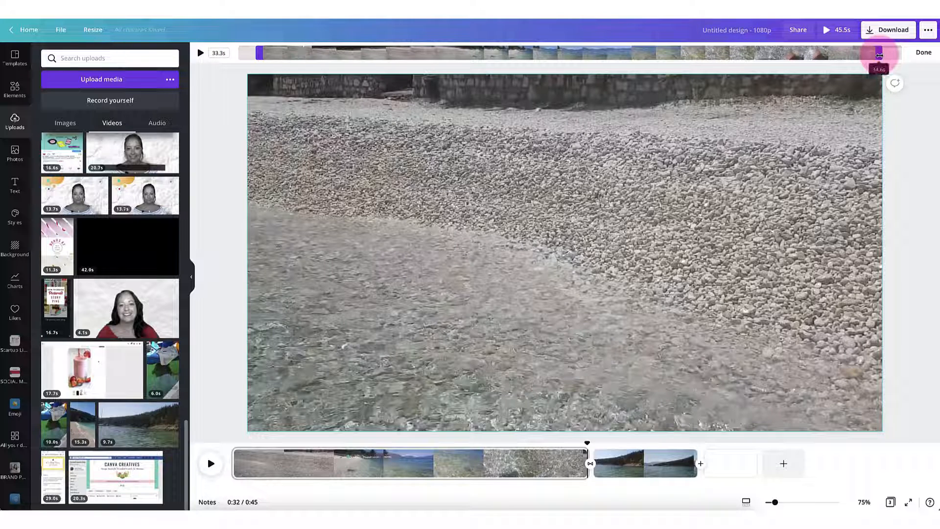
left_click_drag(878, 53, 791, 53)
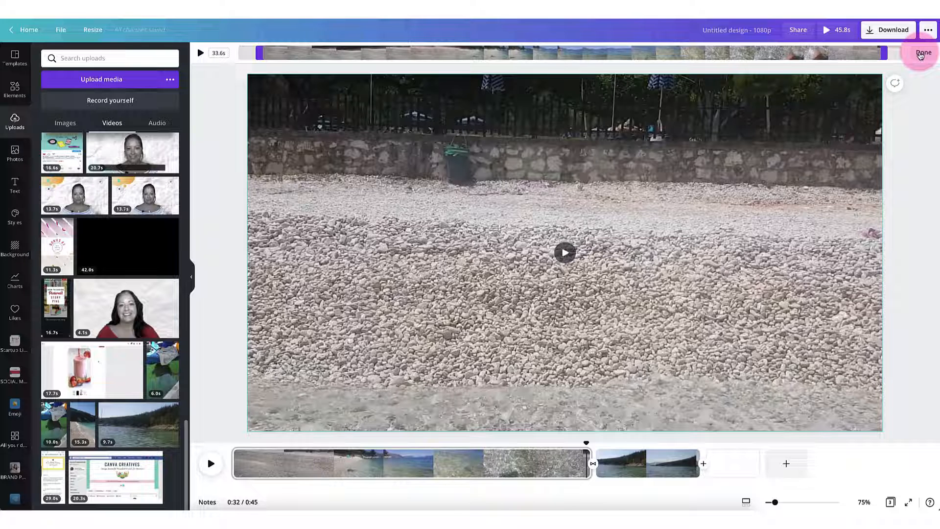
left_click(473, 463)
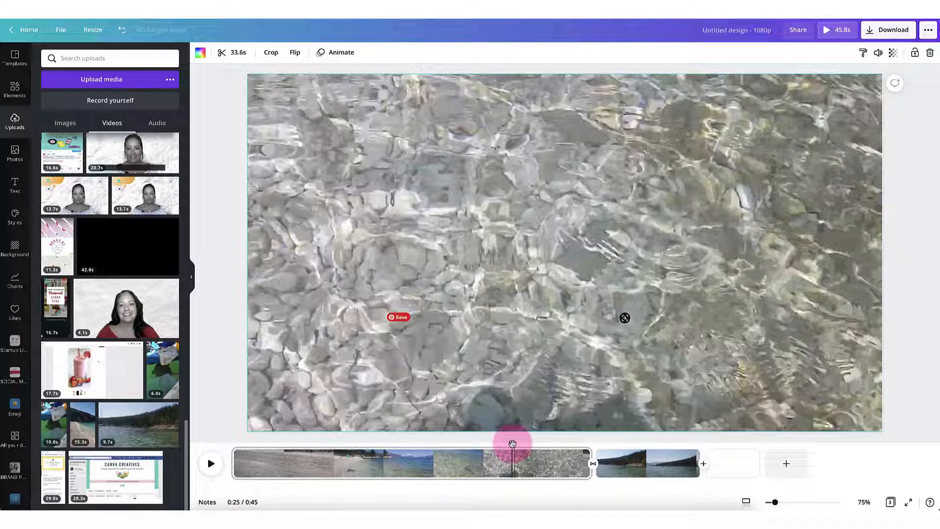
Step: Scrub to about 0:26 where the foot enters the water and trim the clear-water clip there
left_click_drag(513, 442, 527, 443)
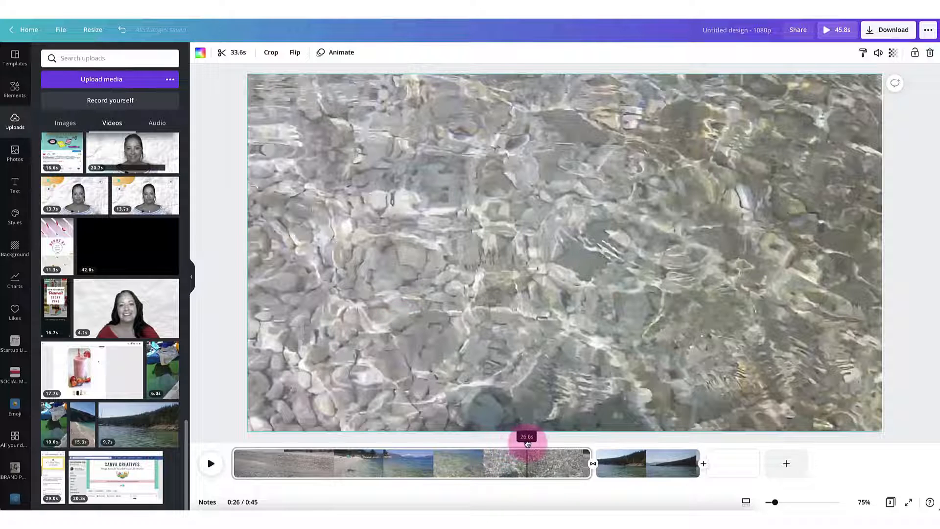
left_click_drag(527, 440, 534, 441)
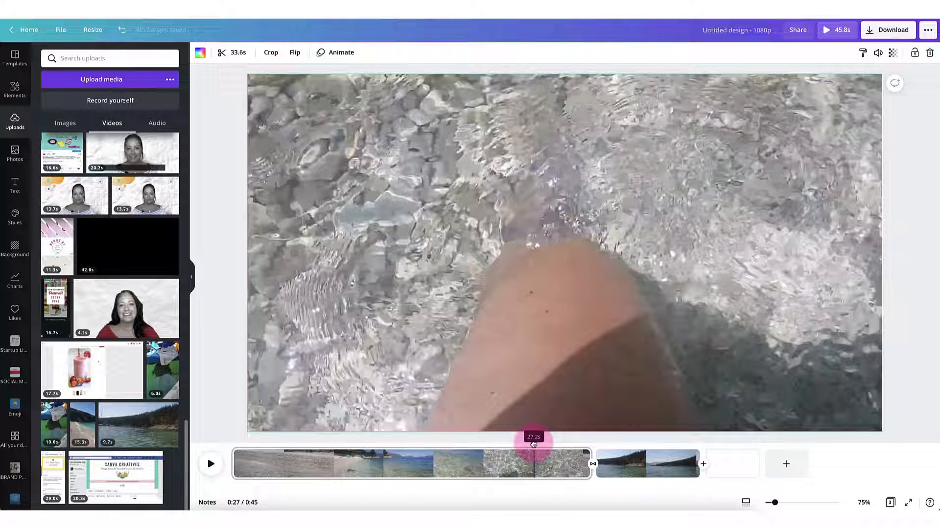
left_click_drag(534, 437, 528, 437)
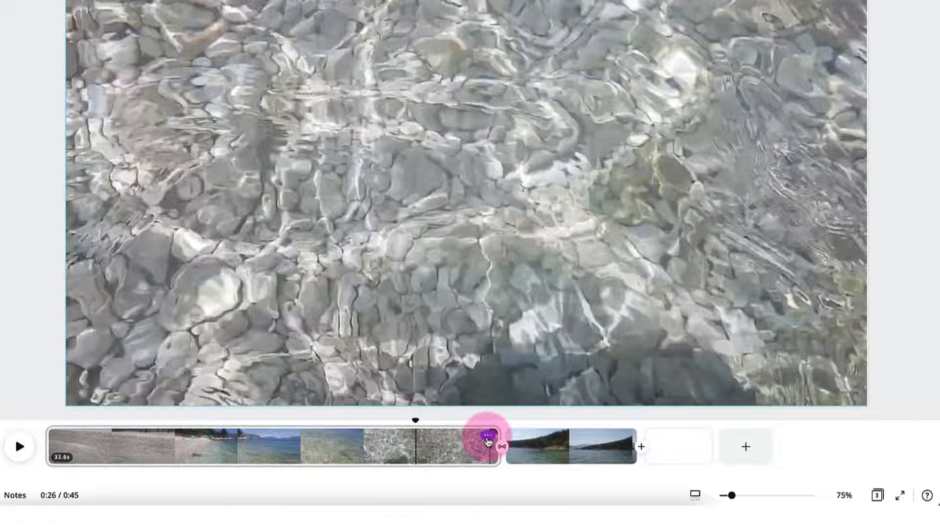
left_click(489, 435)
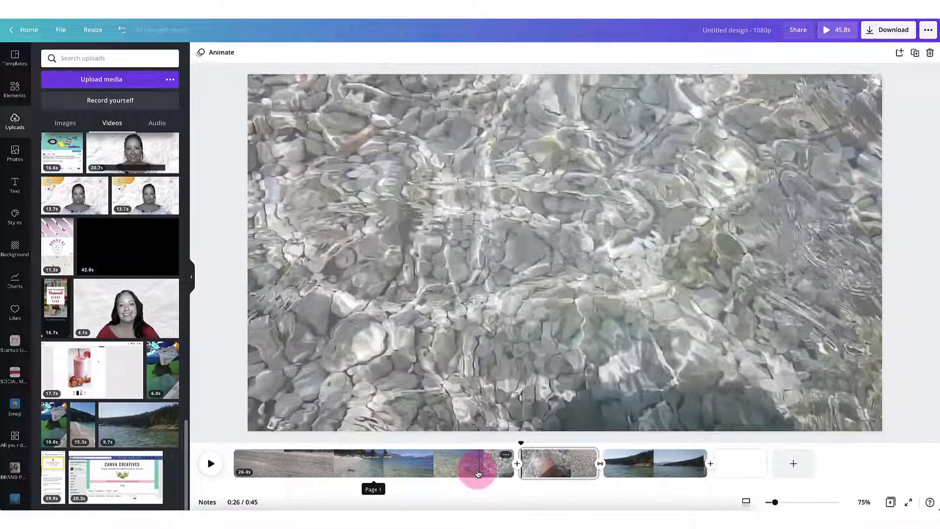
left_click(556, 463)
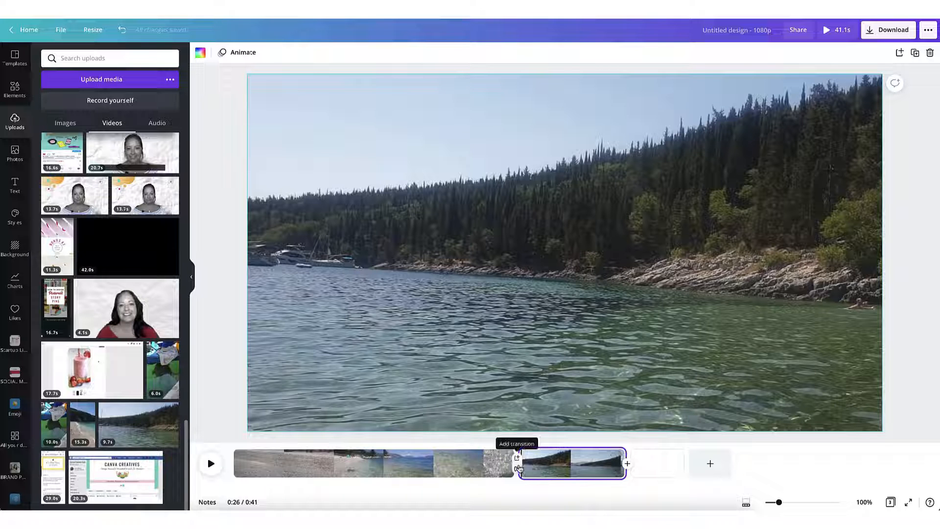
Step: Join the beach and forest-cove pages with a 2.5-second dissolve and preview it
left_click(517, 458)
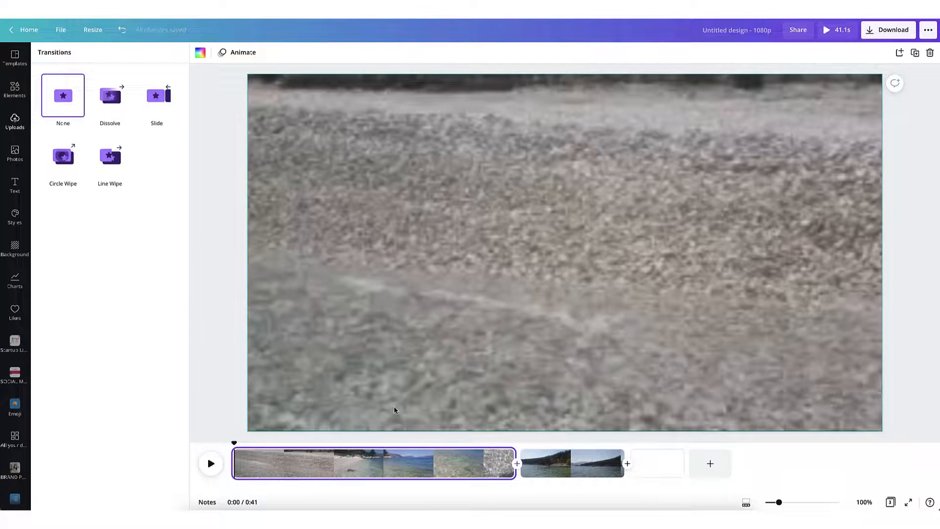
left_click(109, 95)
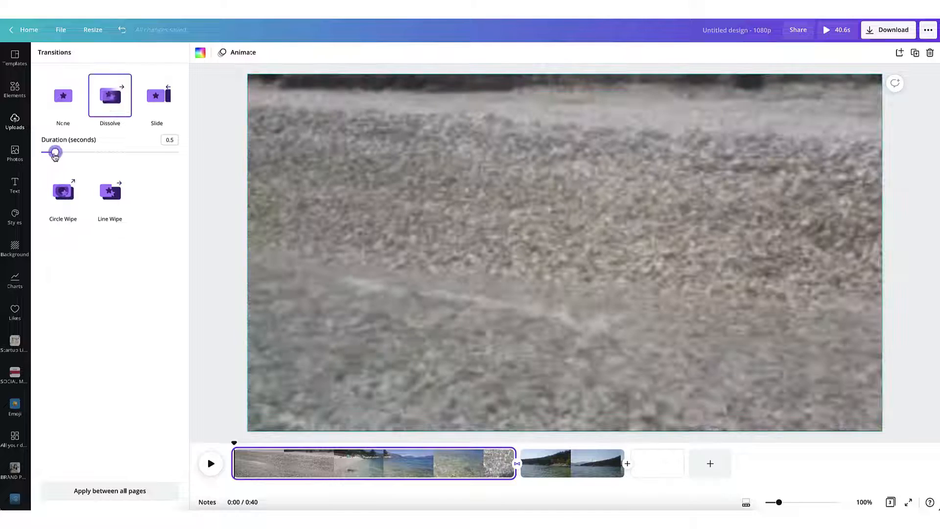
left_click_drag(55, 152, 111, 153)
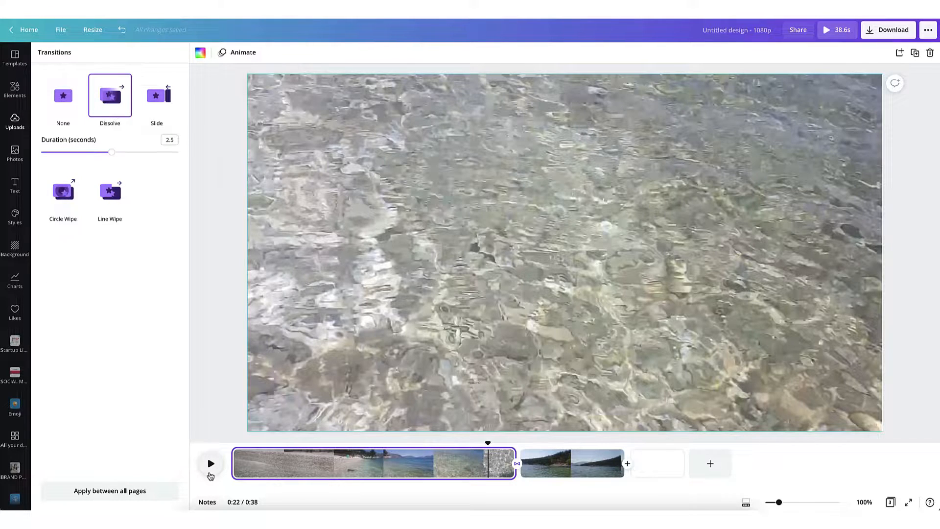
left_click(210, 463)
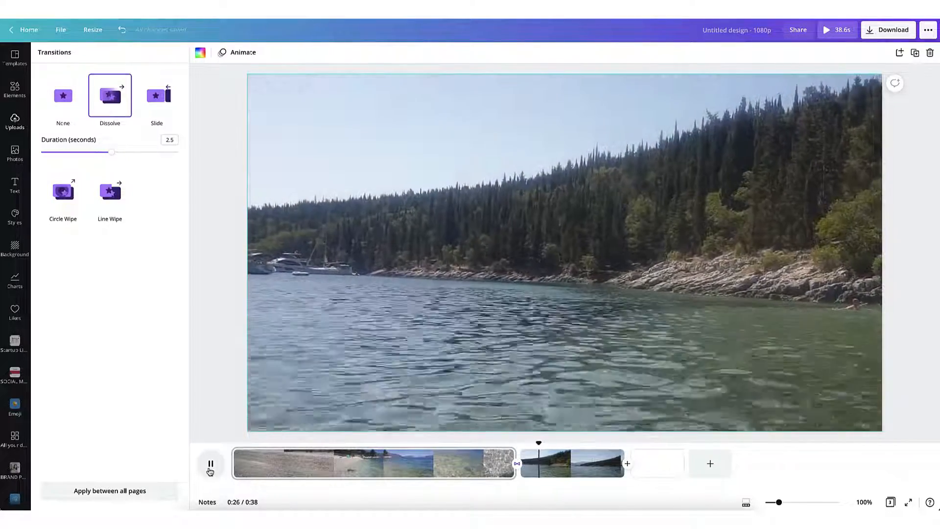
left_click(15, 119)
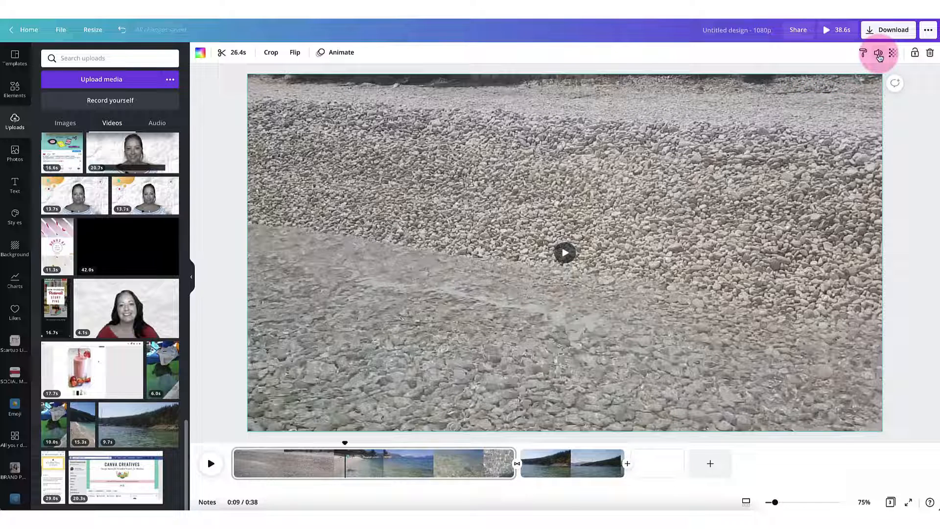
Step: Lower the beach clip's volume to 20 then mute it, and open the cove clip's sound level
left_click(879, 52)
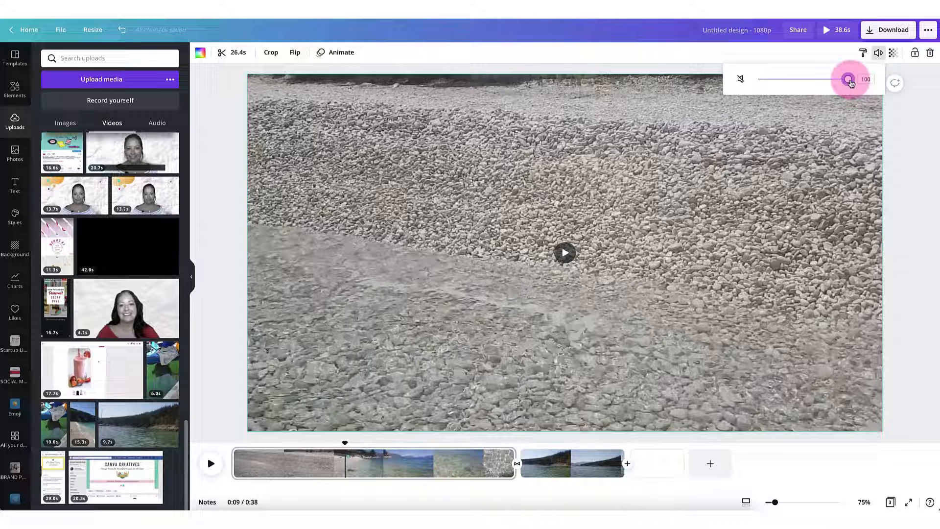
left_click_drag(848, 80, 775, 80)
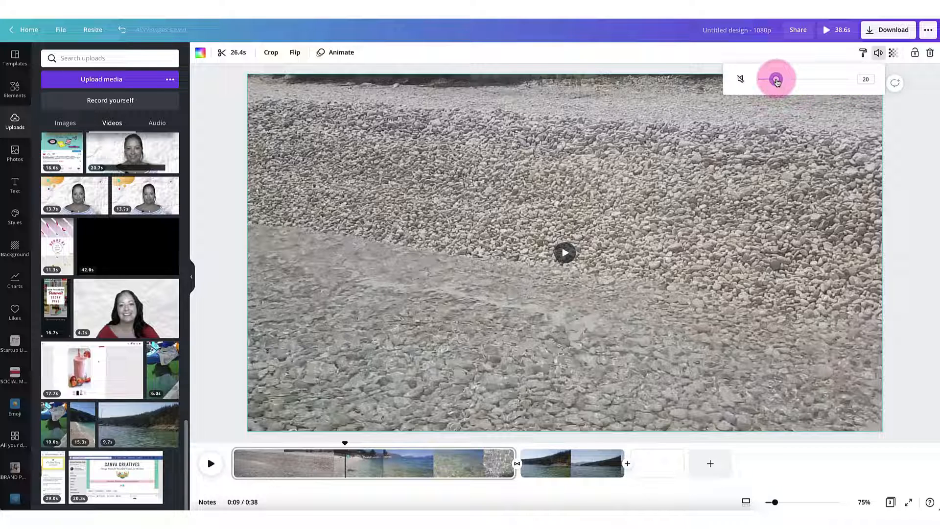
left_click(740, 78)
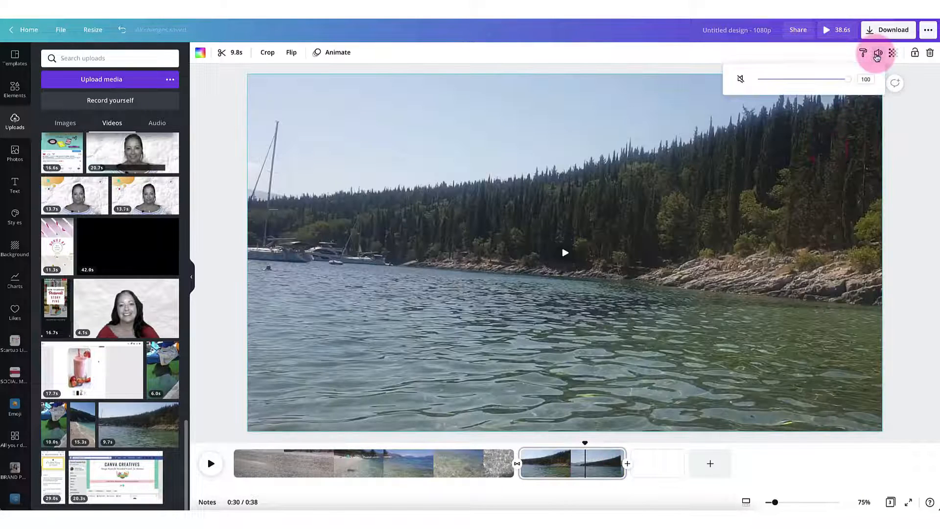
left_click(878, 53)
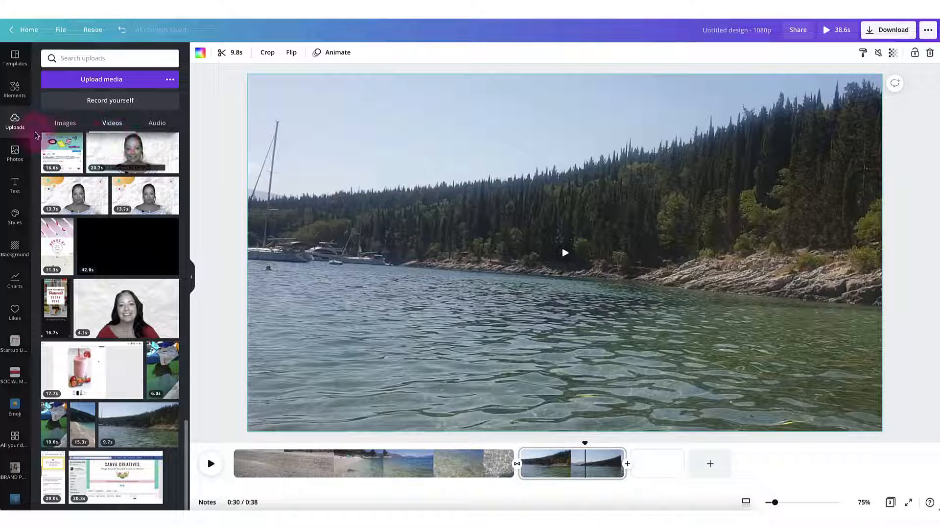
Step: Browse the Elements audio library and preview the Howling track from the Happy collection
left_click(14, 91)
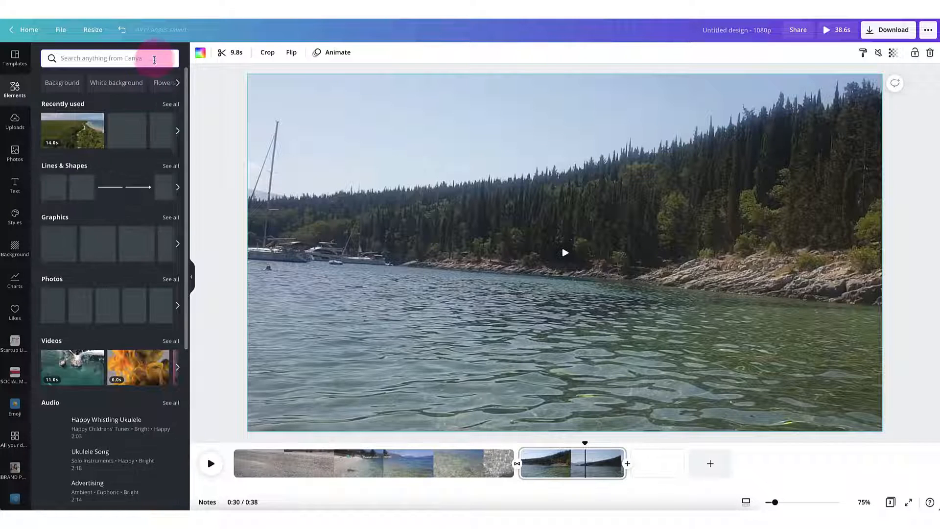
scroll("down", 3)
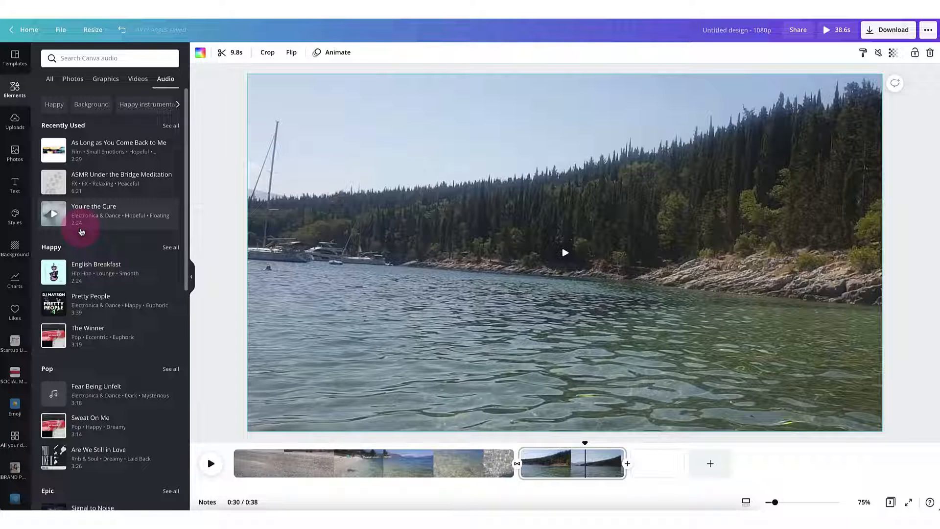
scroll("down", 3)
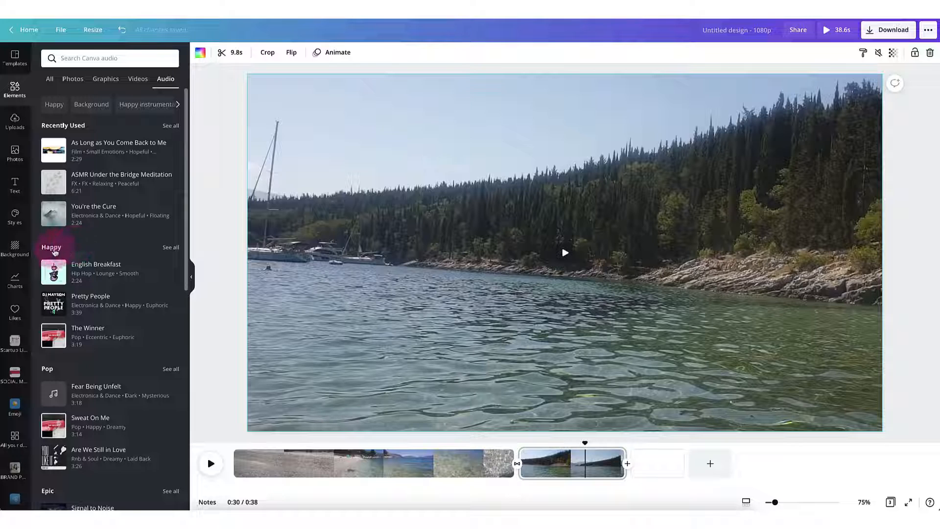
left_click(51, 247)
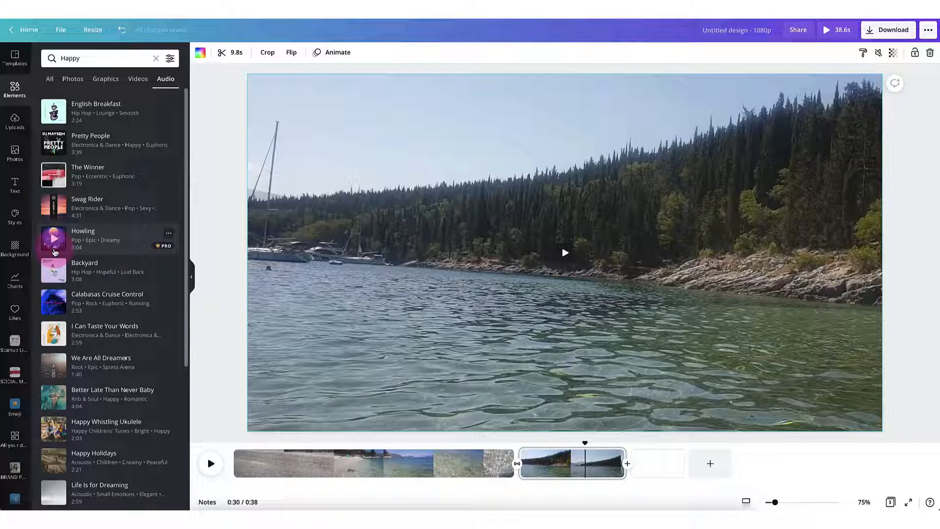
left_click(156, 57)
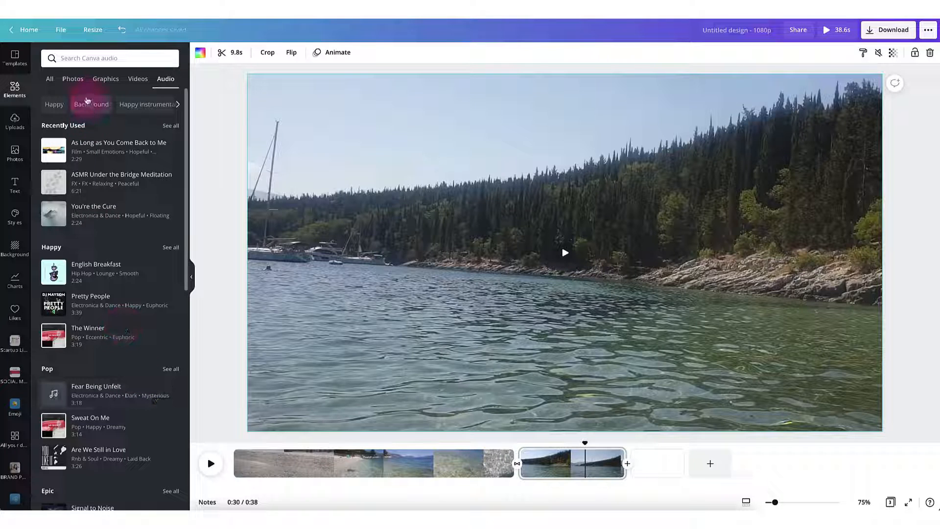
left_click(111, 57)
type("Waves")
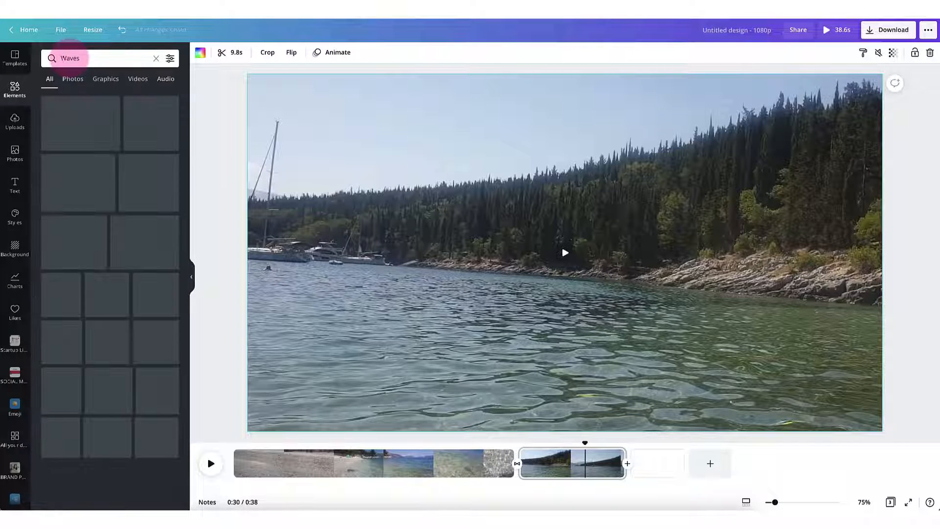
Step: Search audio for 'Waves' and drop 'As Long as You Come Back to Me' onto the video as music
left_click(165, 78)
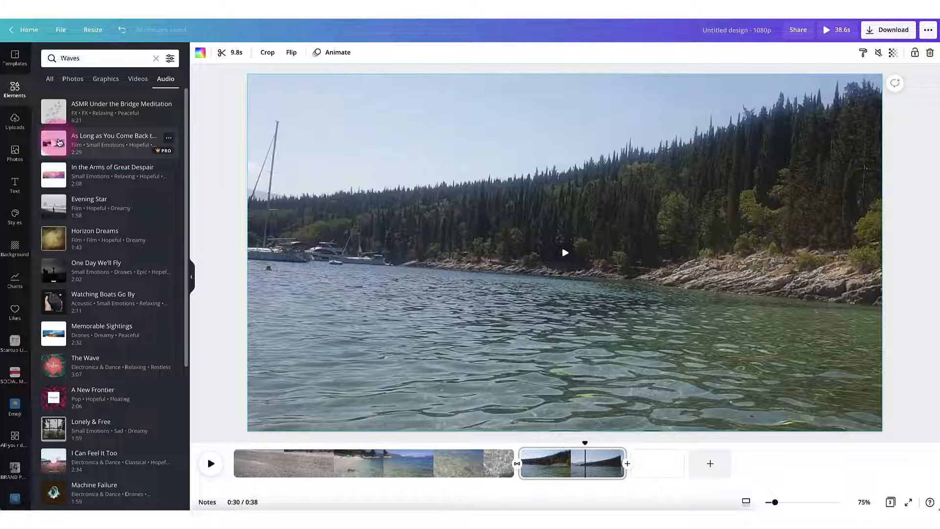
left_click_drag(53, 143, 264, 282)
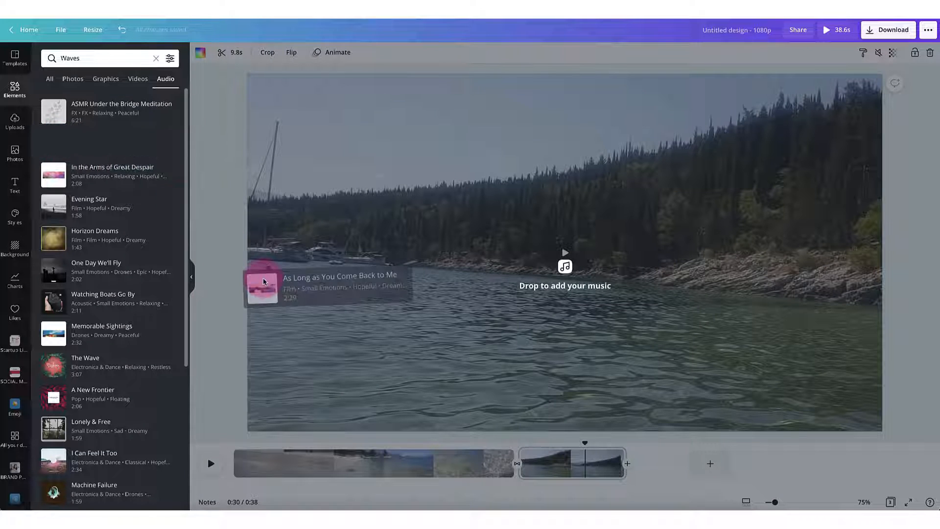
left_click_drag(264, 282, 300, 341)
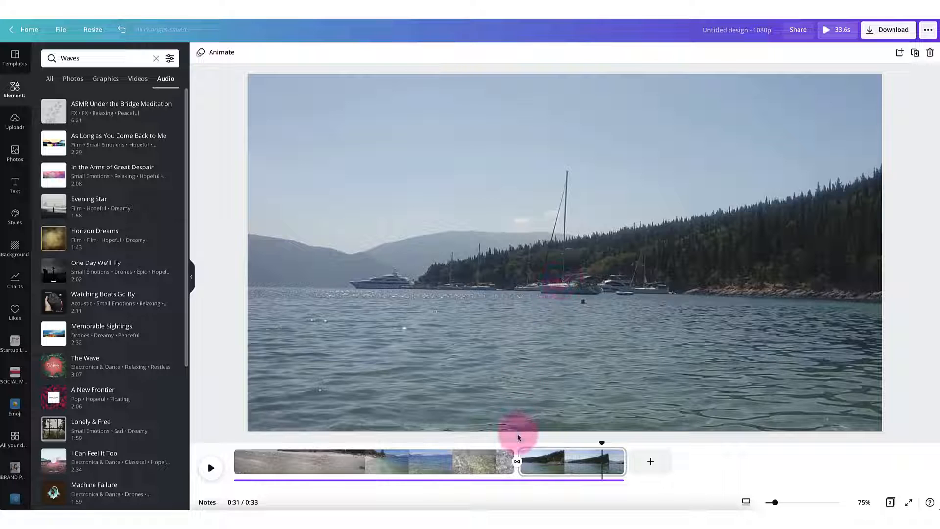
mouse_move(511, 484)
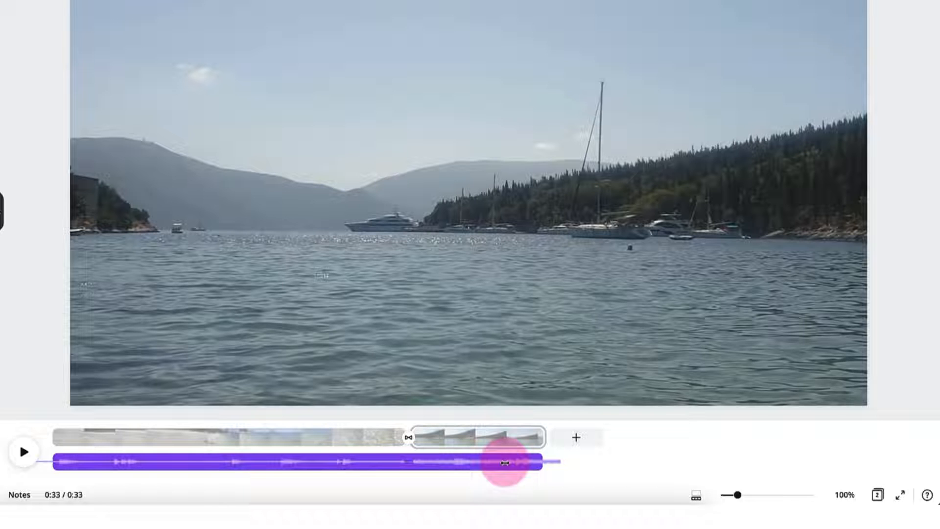
Step: Trim both ends of the music track so it matches the 0:33 video
left_click_drag(503, 464, 175, 474)
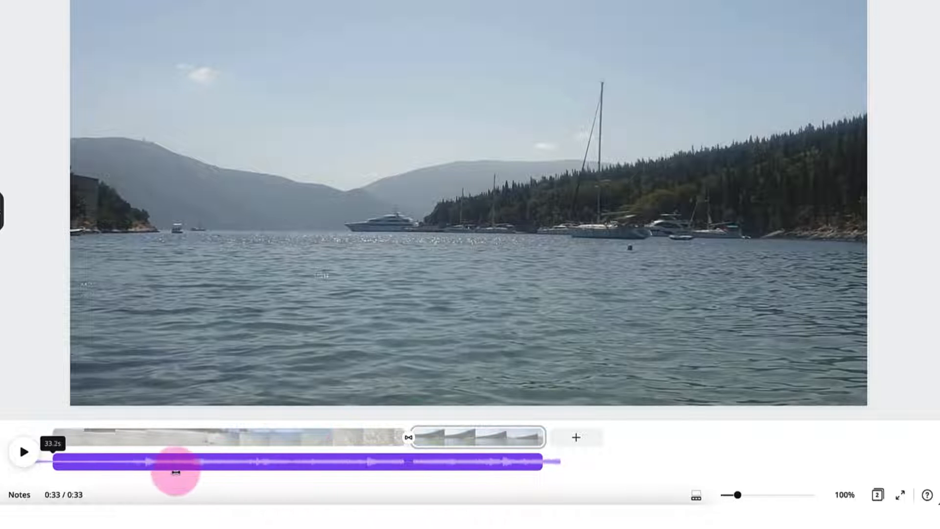
left_click_drag(174, 474, 369, 469)
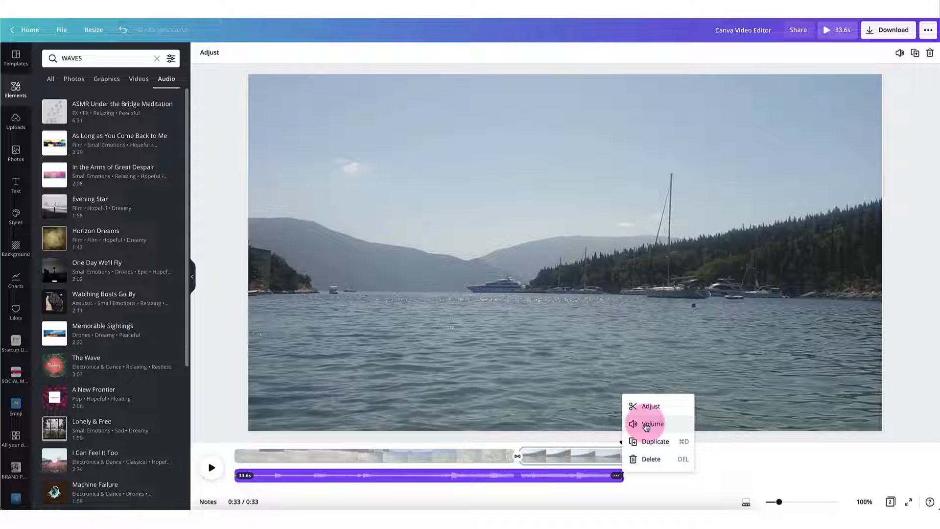
mouse_move(643, 447)
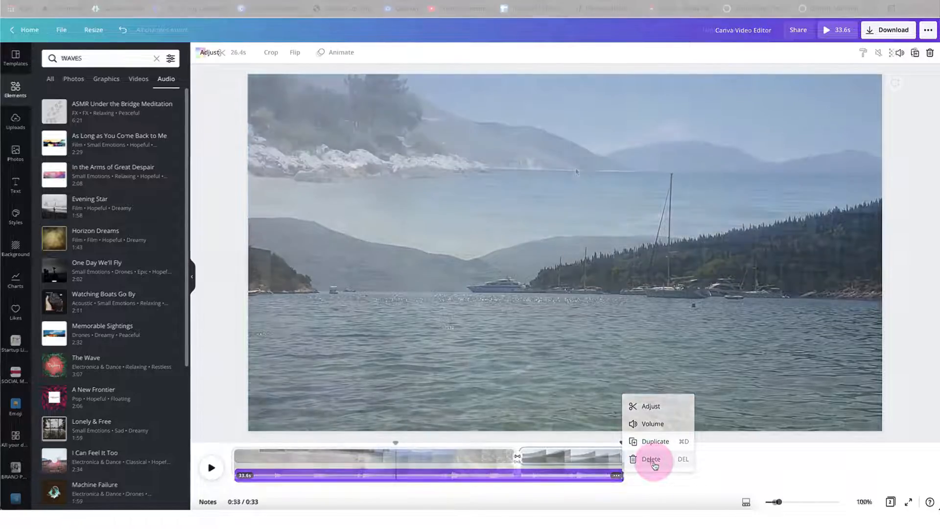
Step: Select the white 'VISIT KEFALONIA' heading on the water clip and show its Animate styles
left_click(651, 459)
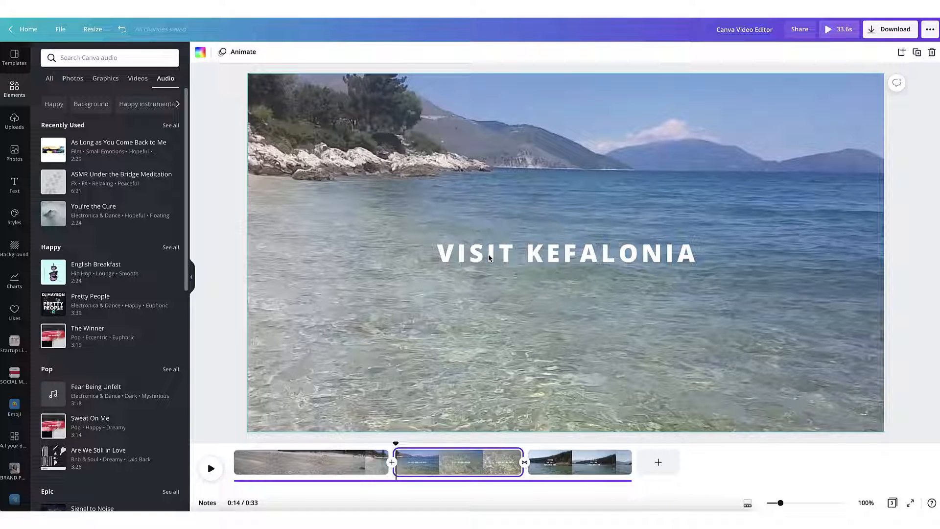
left_click(566, 252)
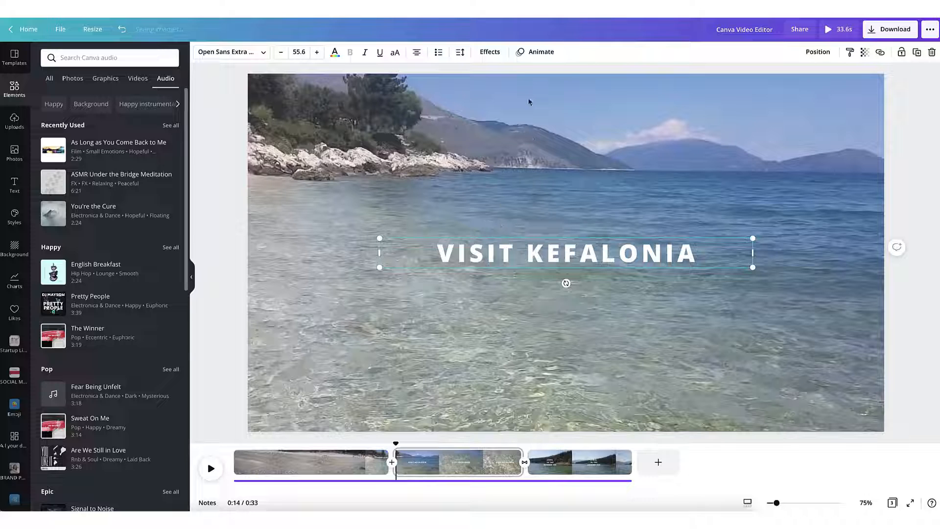
left_click(541, 52)
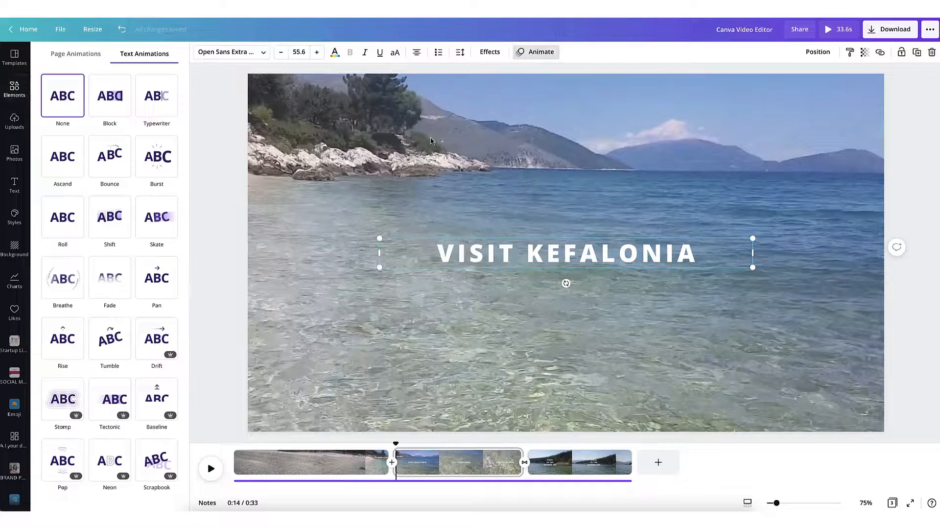